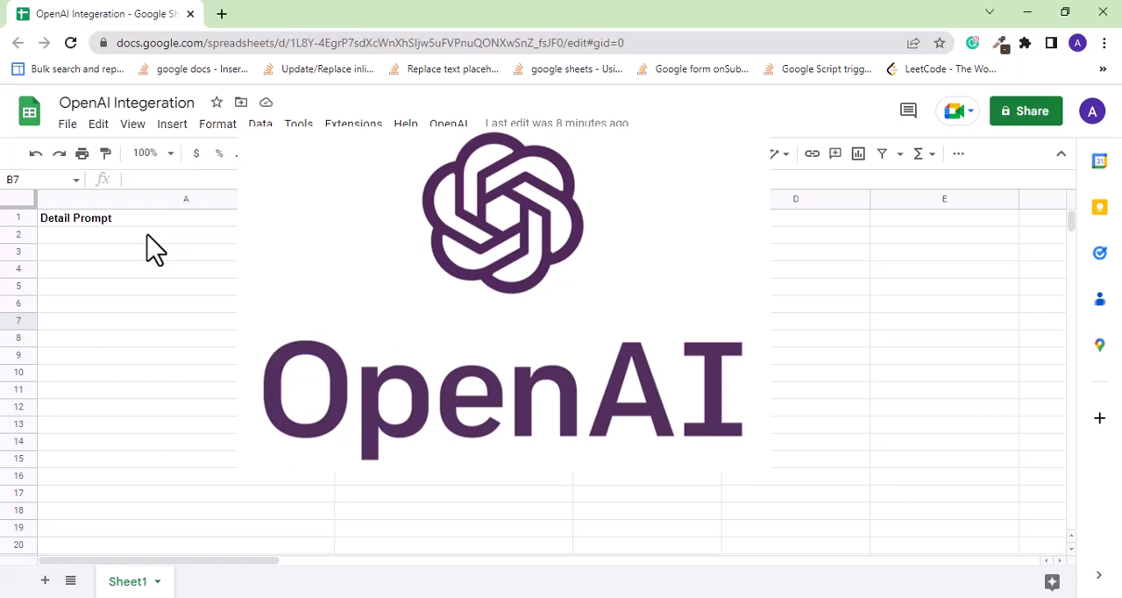
Generate a blog post with an image from the 'Augmented Reality' topic via Auto Blog
left_click(452, 319)
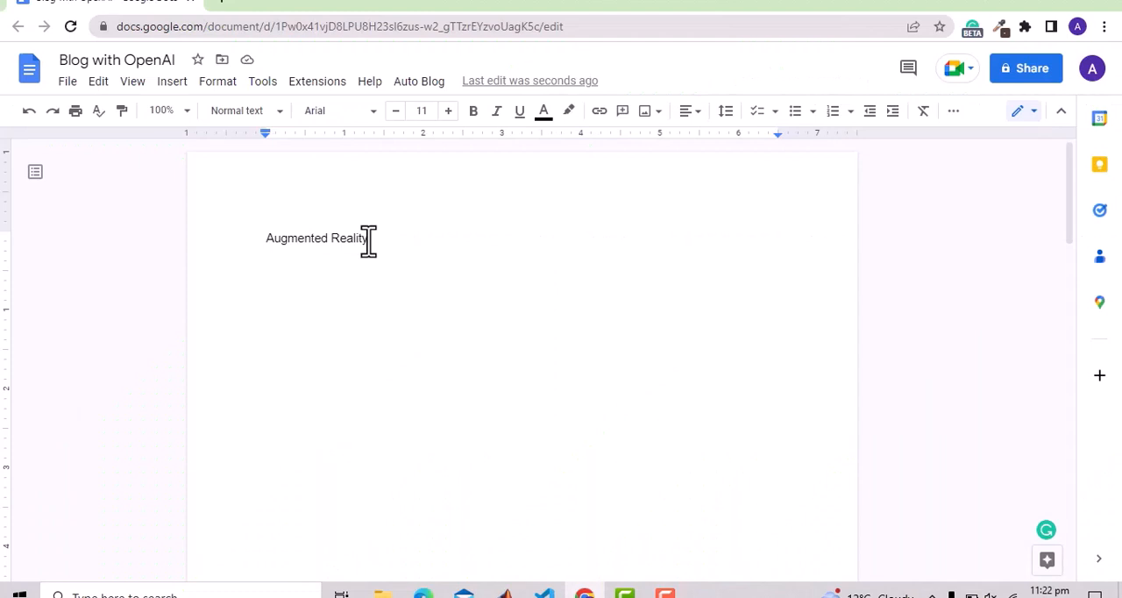
left_click(418, 80)
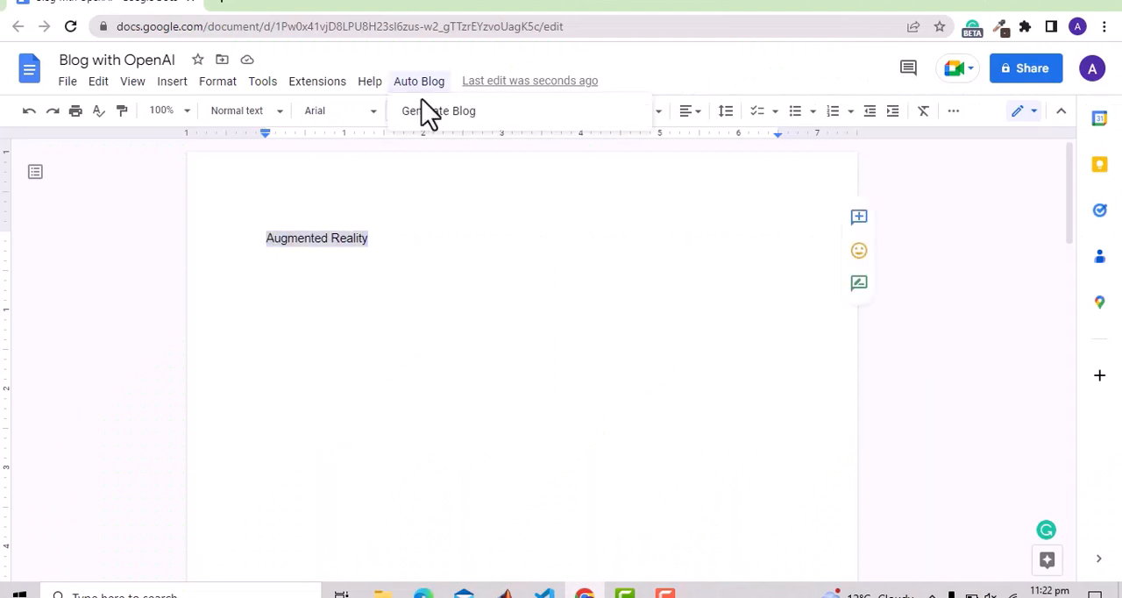
left_click(438, 110)
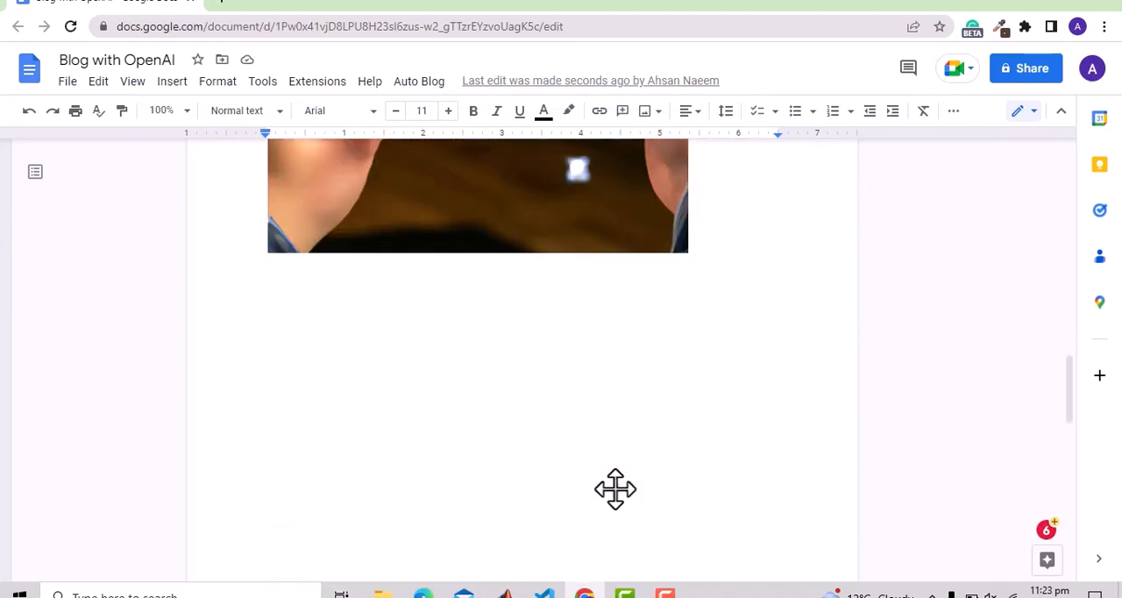
scroll("down", 3)
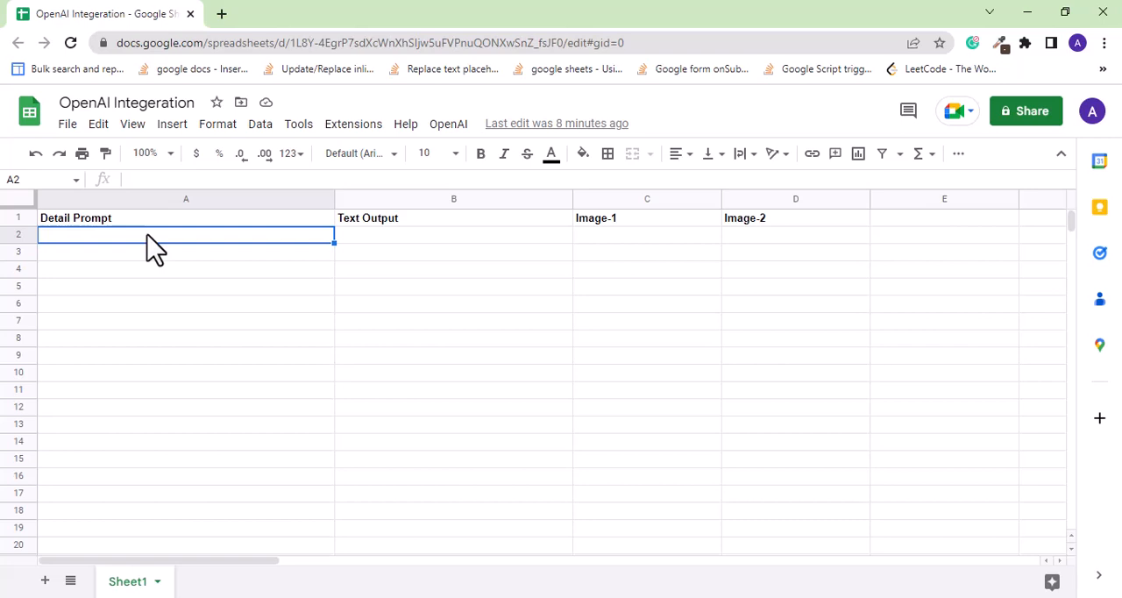
mouse_move(372, 231)
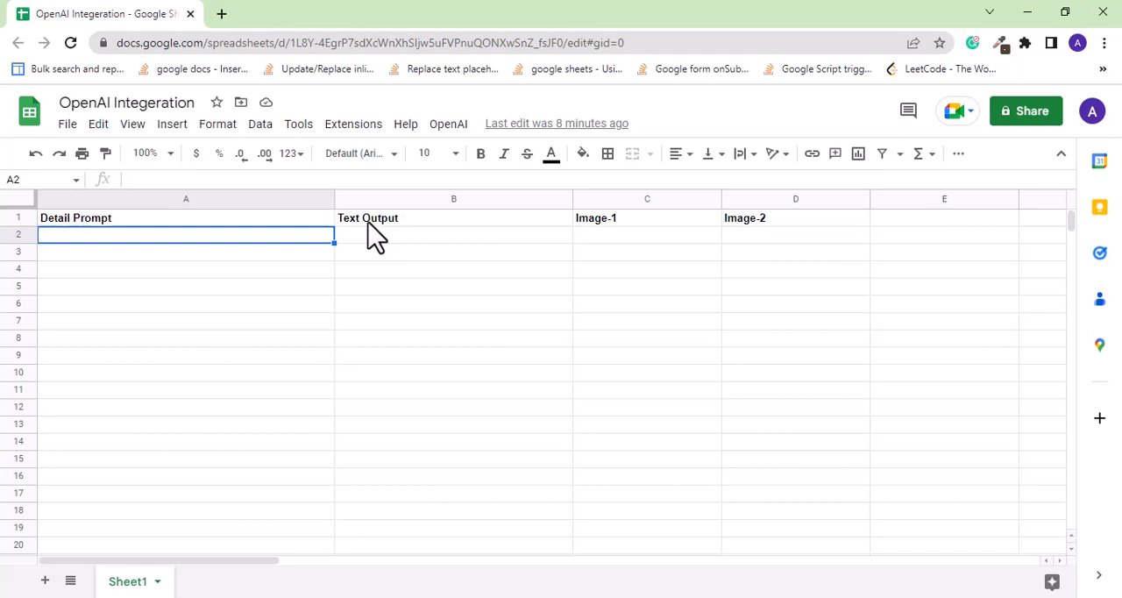
Enter 'Future of Aerial Robotics' in A2 and 'Social Media Depression' in A3 under Detail Prompt
left_click(453, 234)
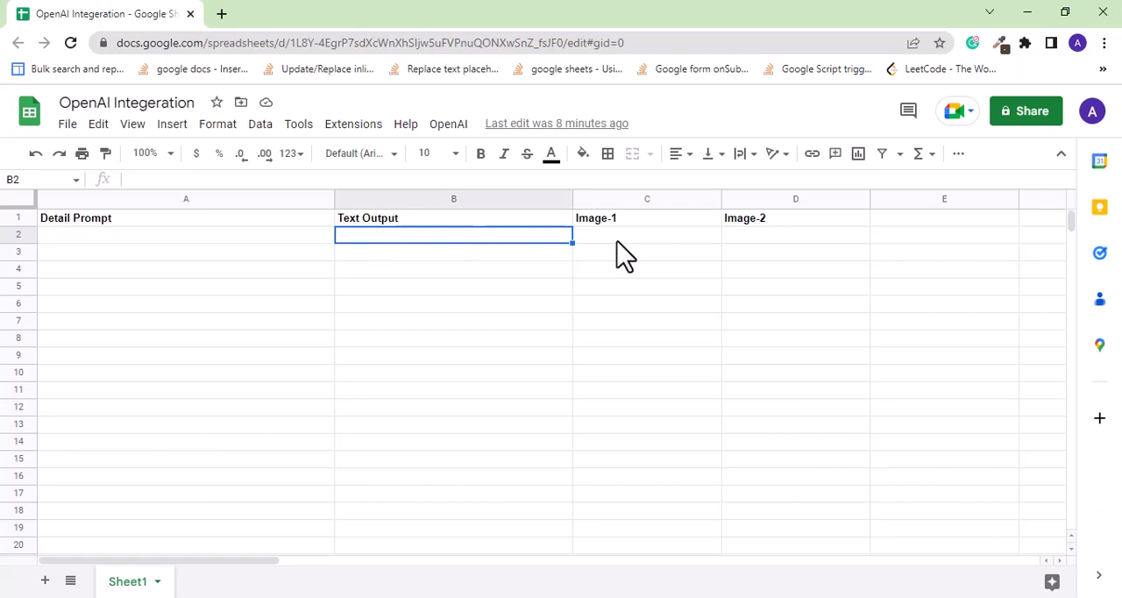
left_click(796, 235)
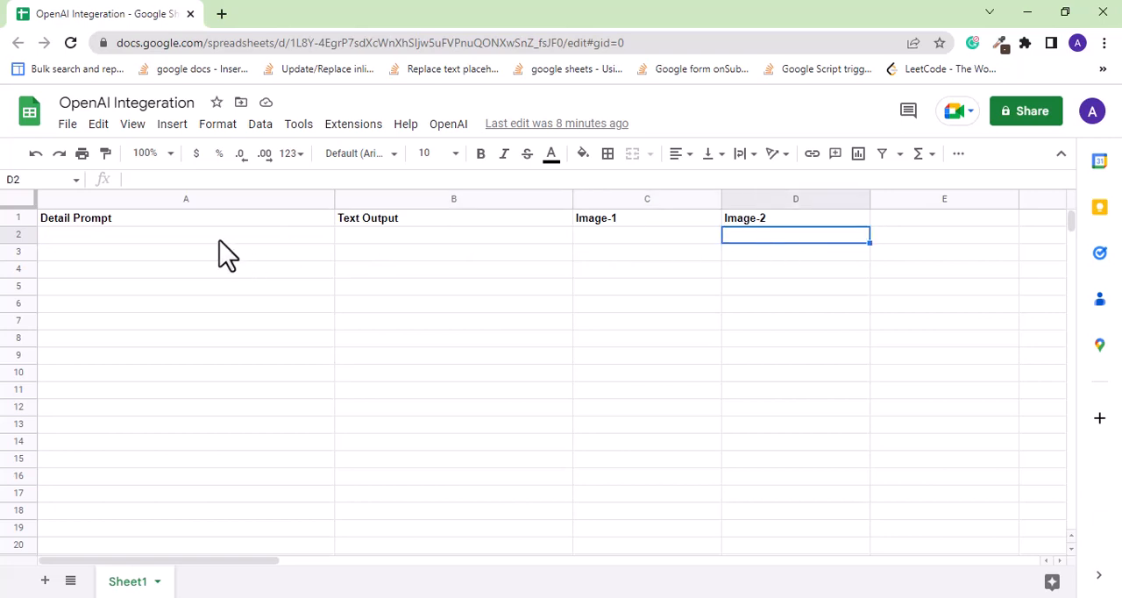
left_click(186, 235)
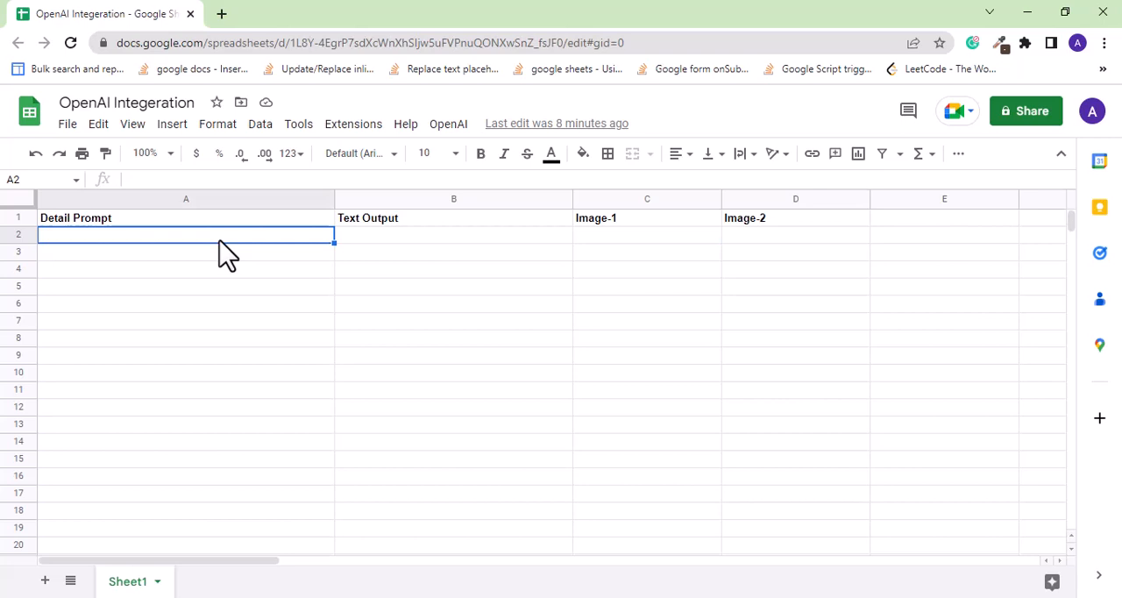
type("Future of A")
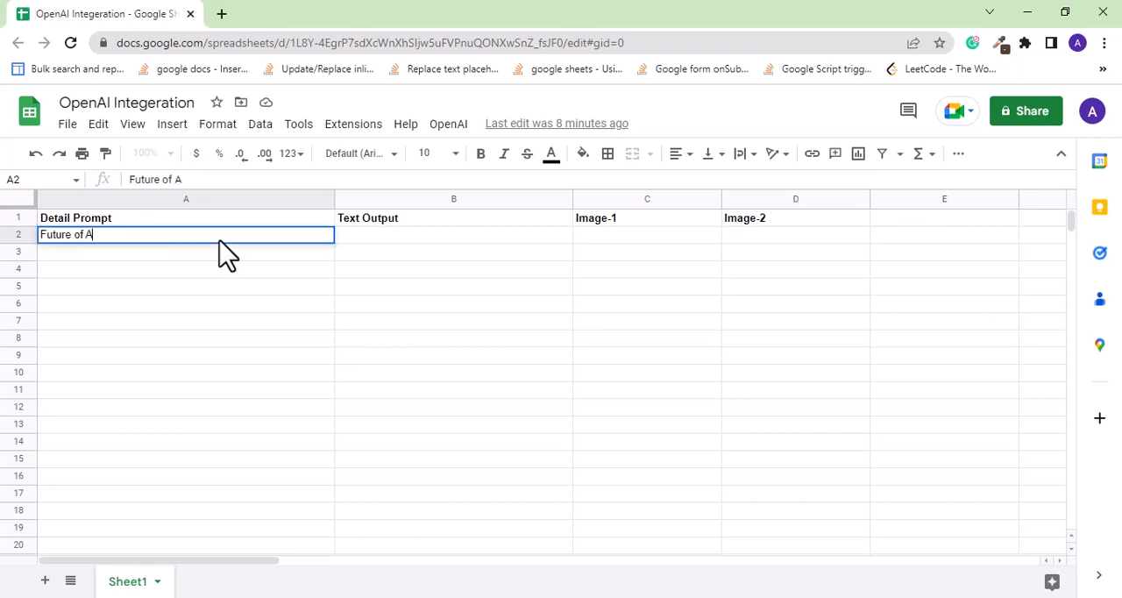
type("erial Robotics")
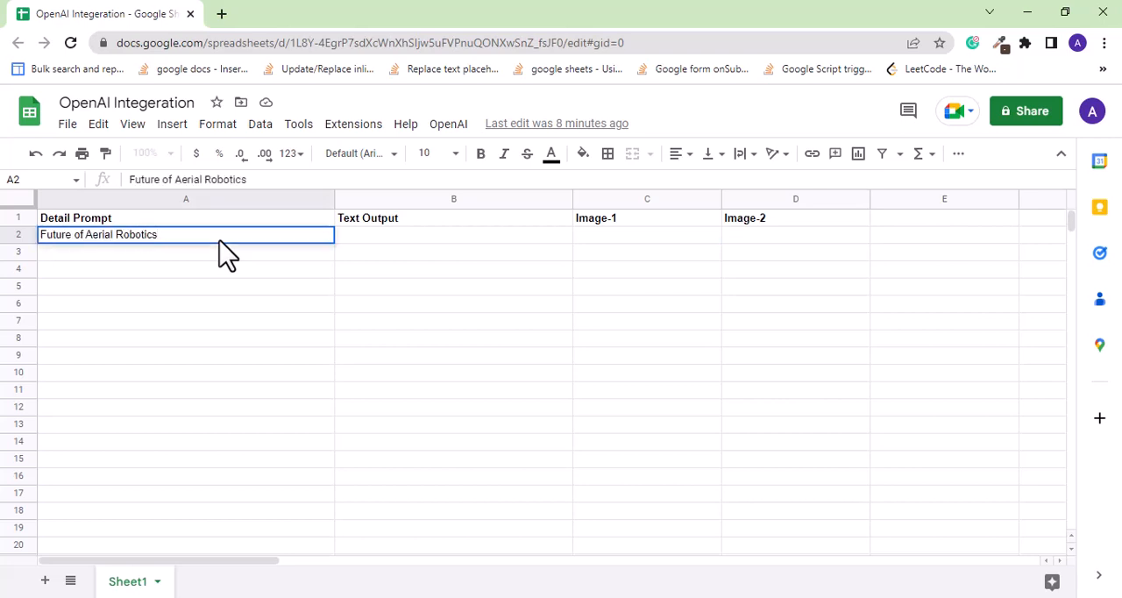
type("Social Media Depression")
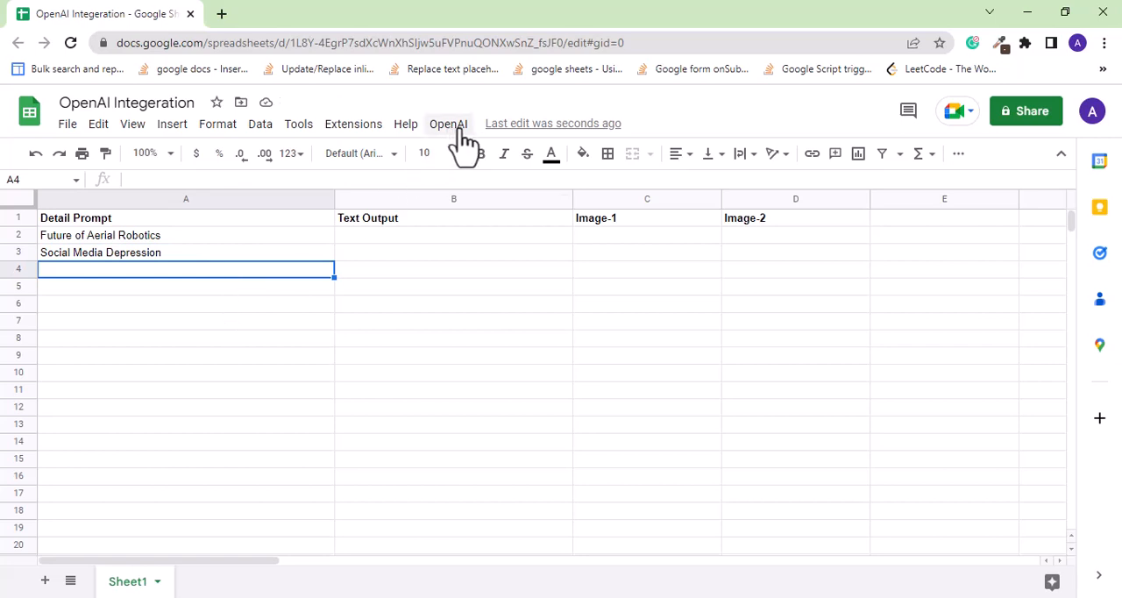
Run OpenAI > Generate Text for both prompts and wrap the long answer in B3
left_click(449, 123)
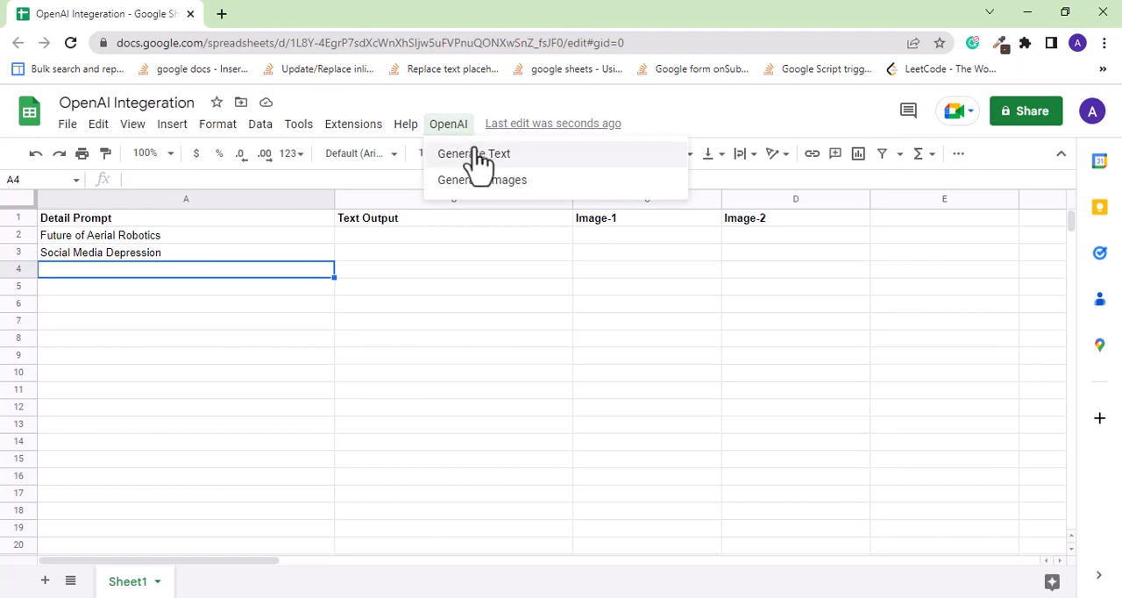
mouse_move(476, 167)
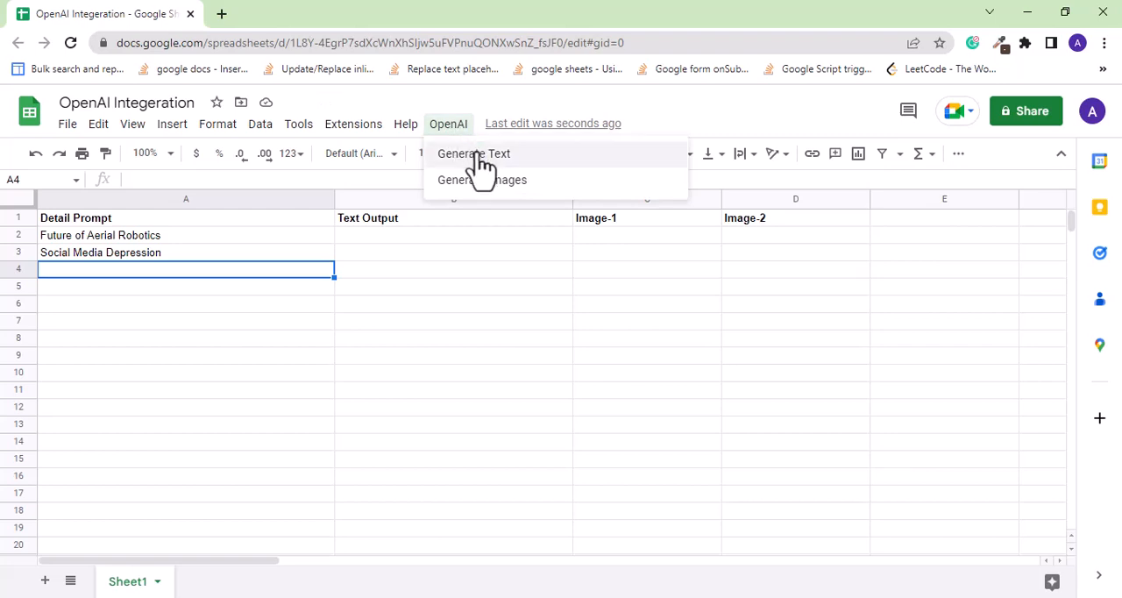
left_click(473, 154)
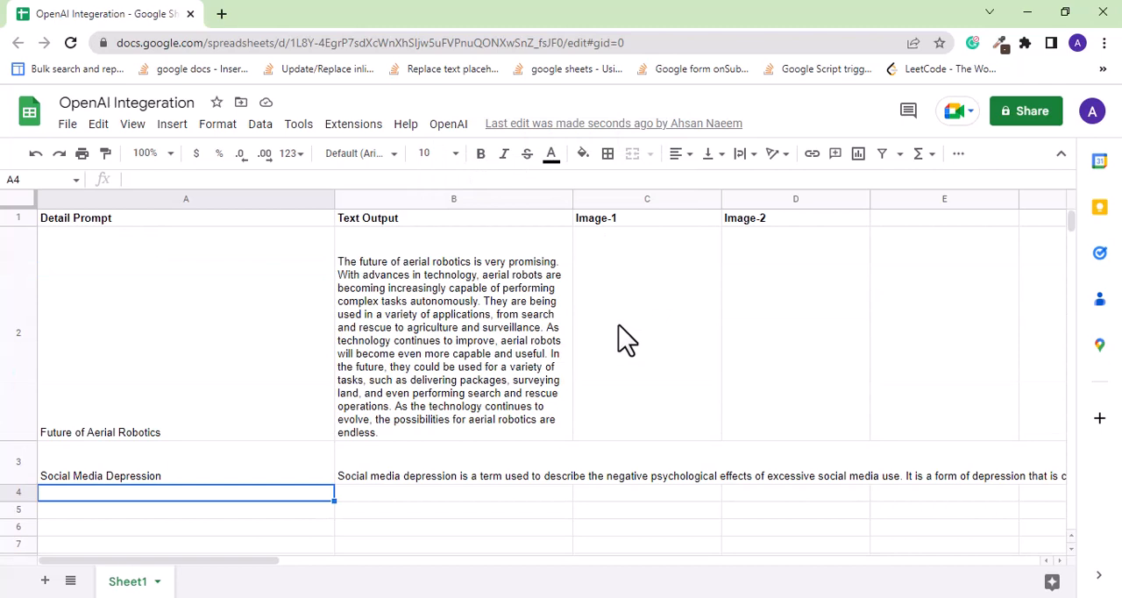
left_click(452, 476)
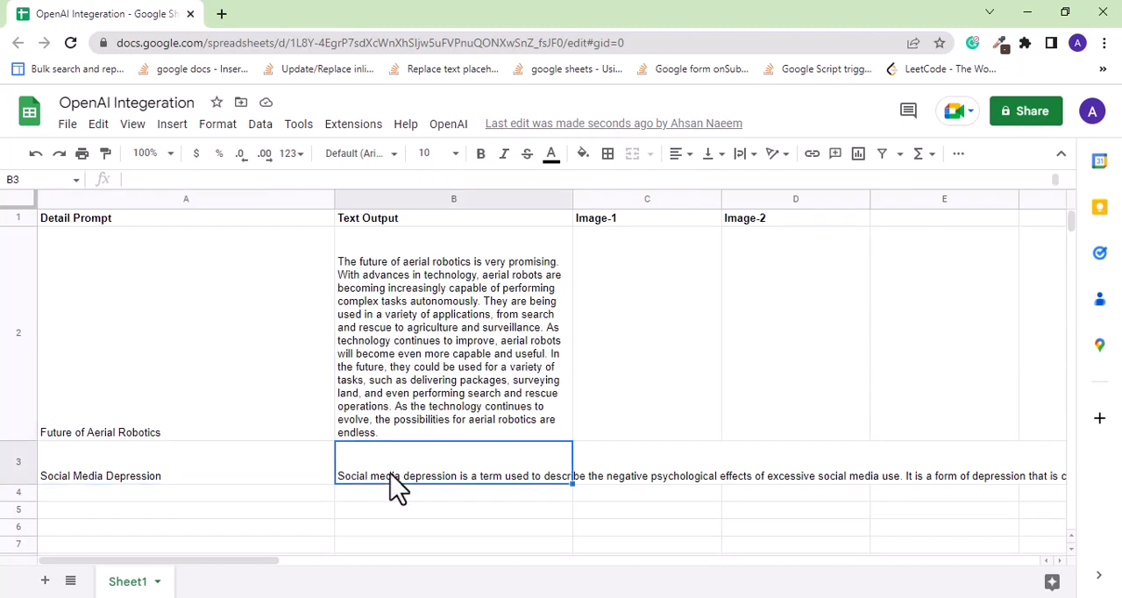
mouse_move(740, 155)
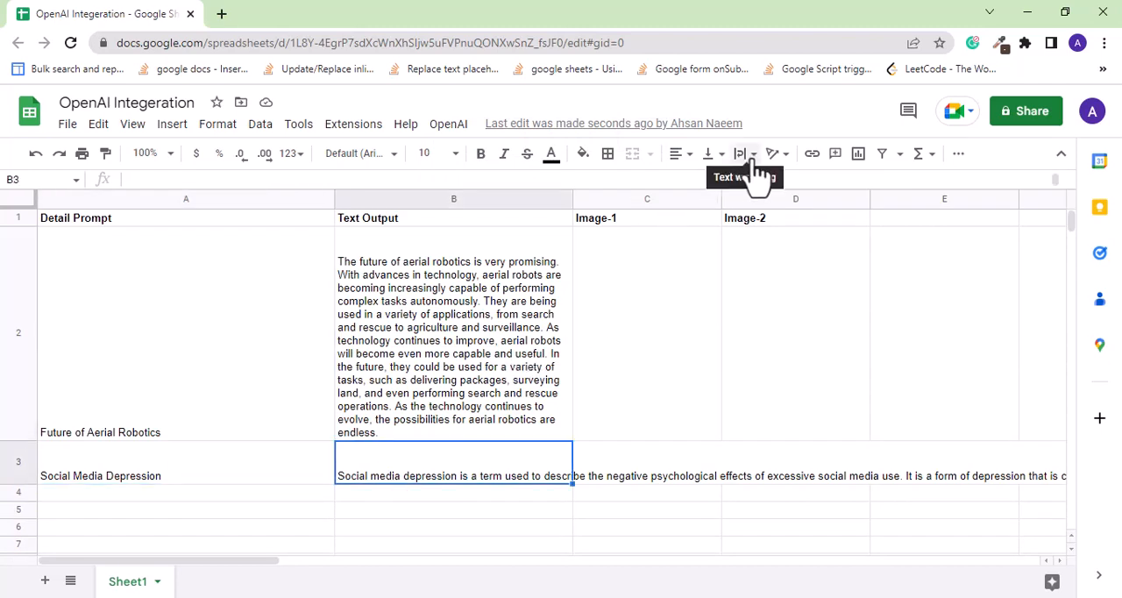
left_click(740, 154)
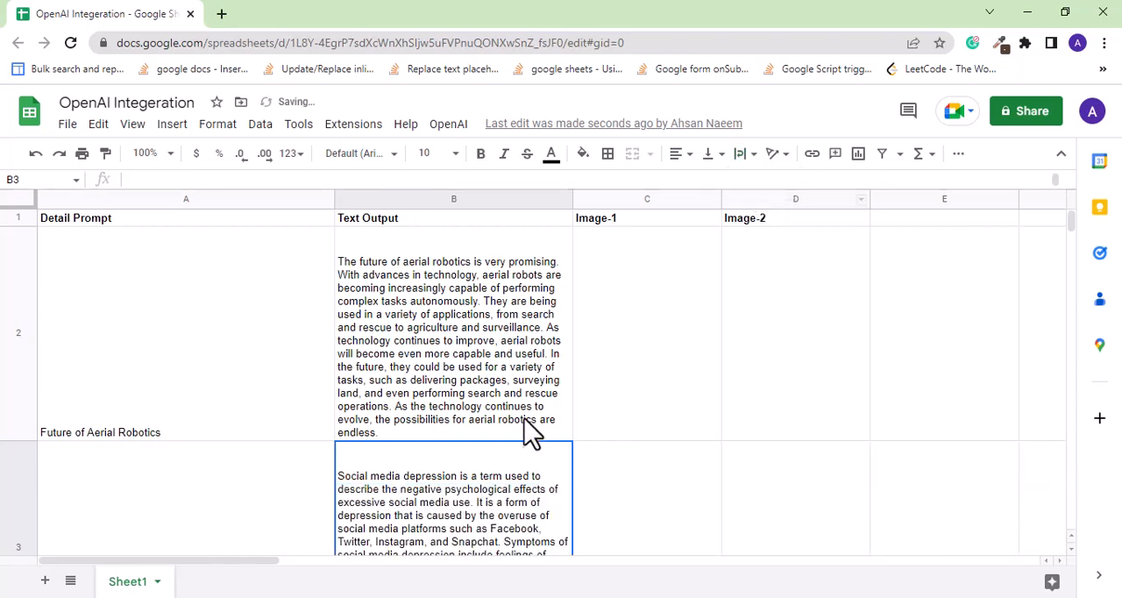
scroll("down", 3)
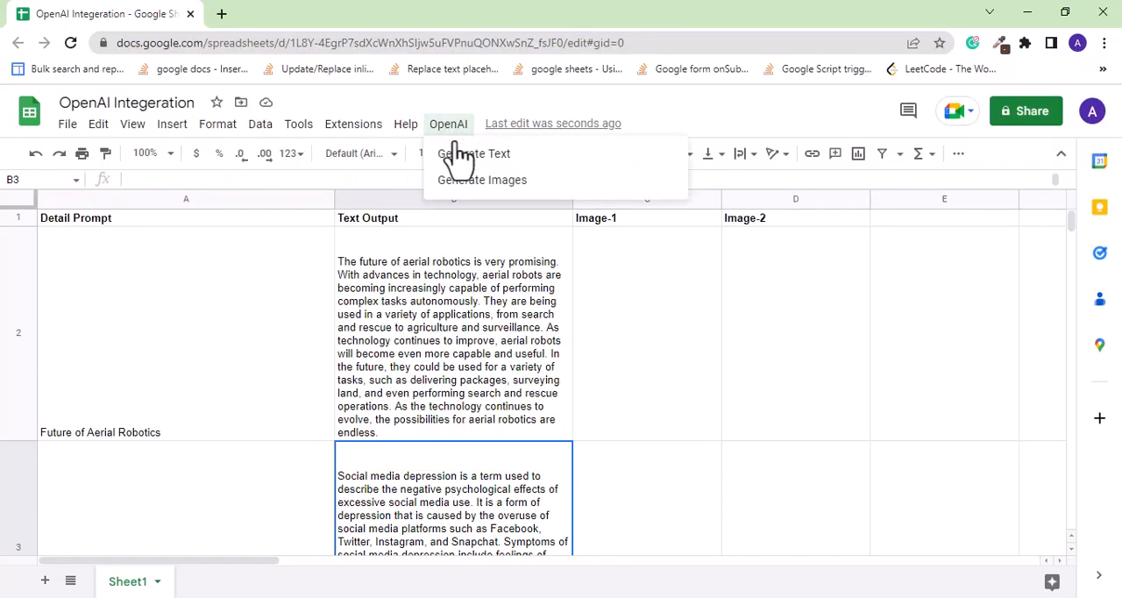
Run OpenAI > Generate Images and open the first Drive image link for Future of Aerial Robotics
left_click(477, 154)
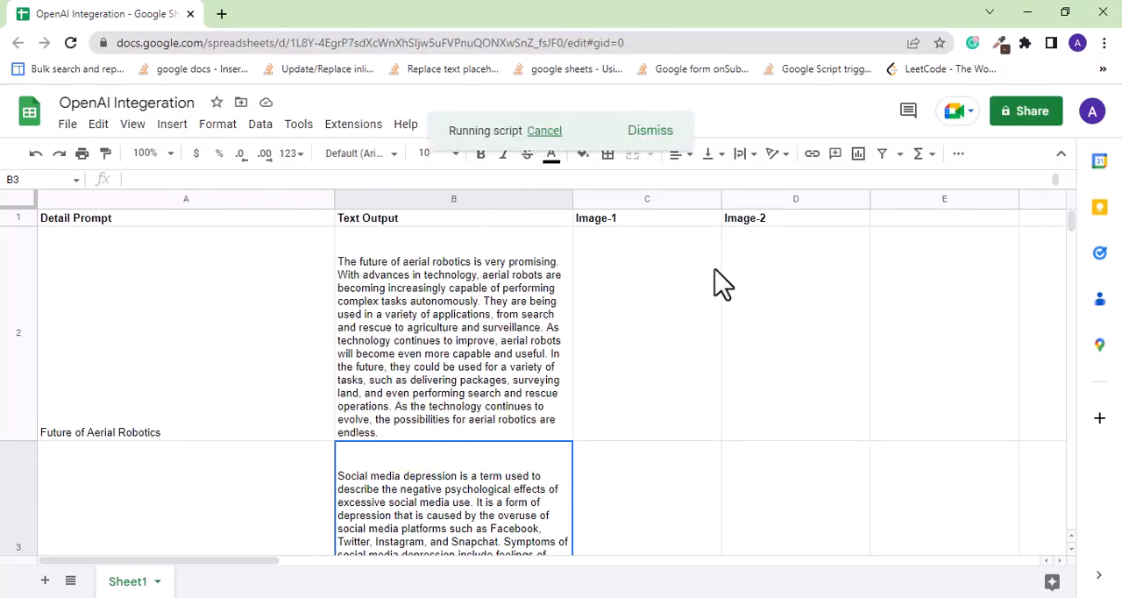
mouse_move(964, 298)
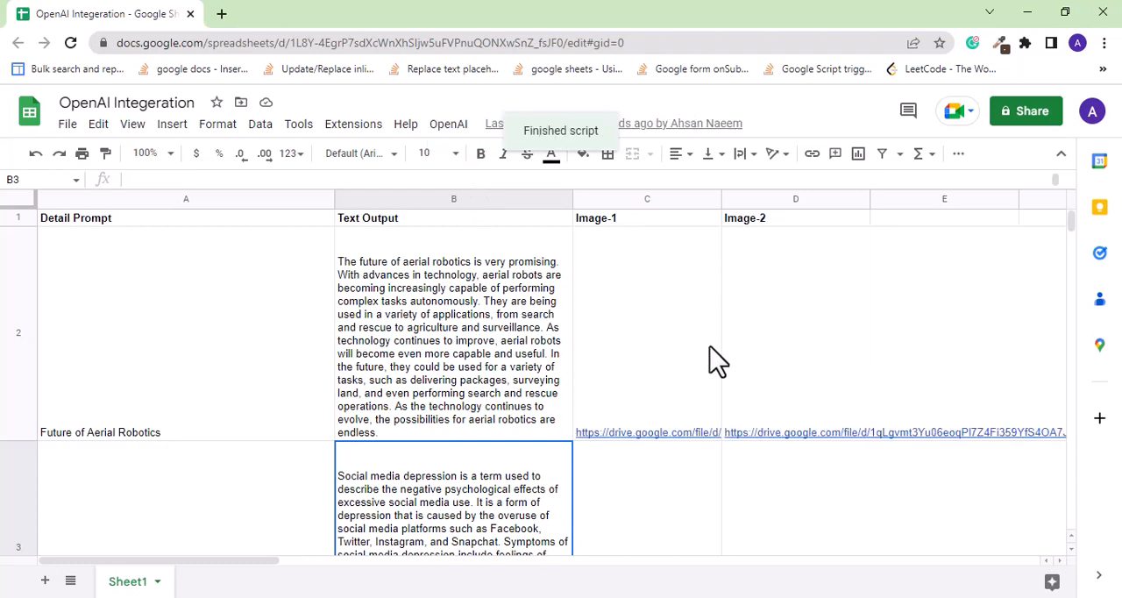
left_click(647, 315)
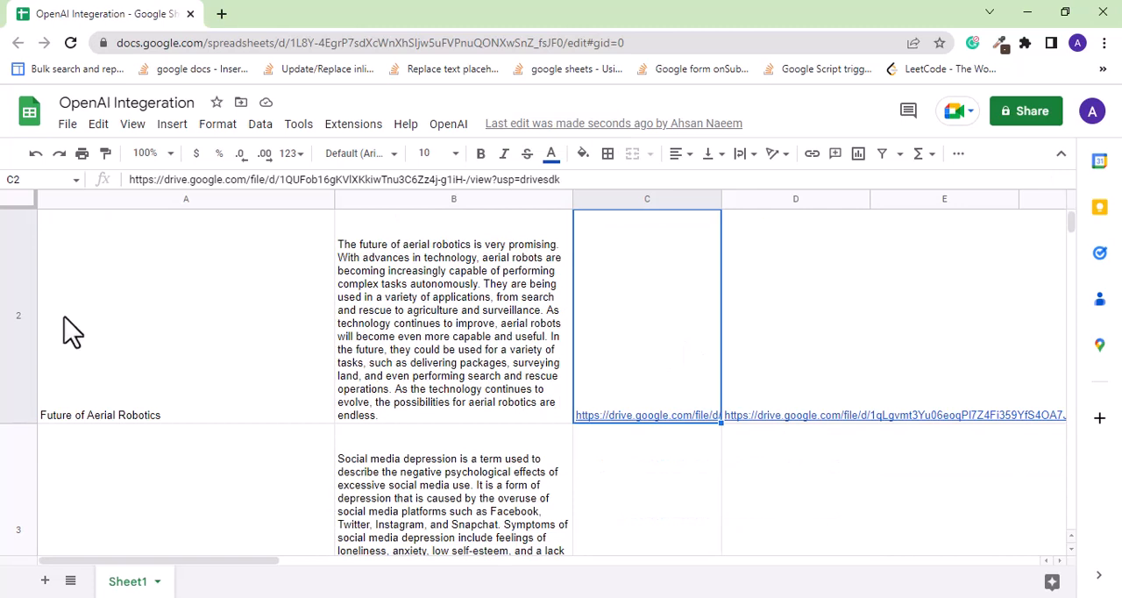
left_click(18, 316)
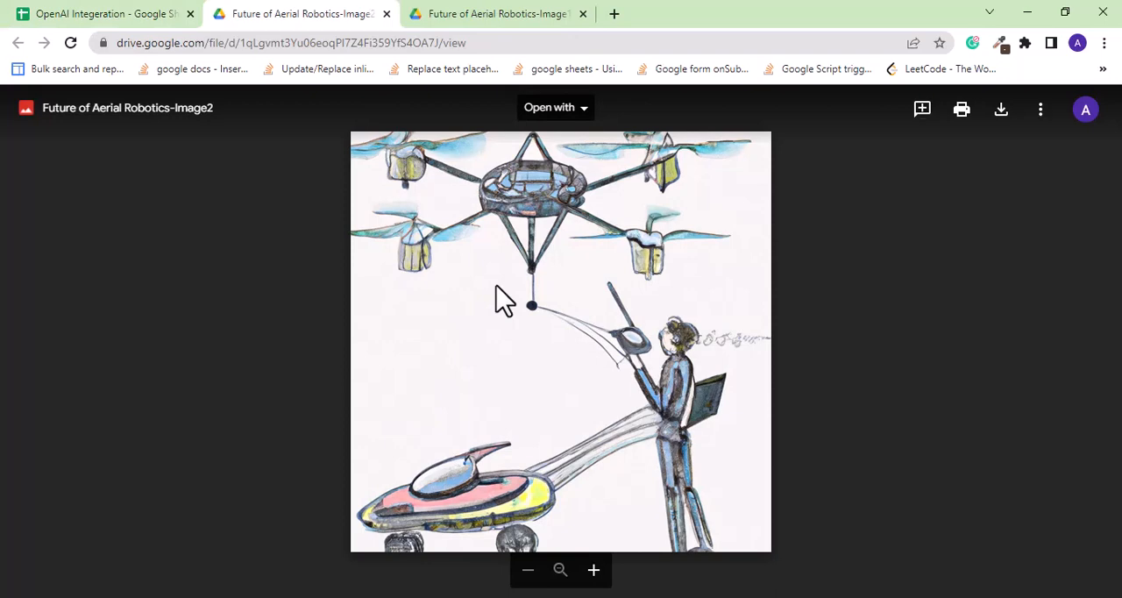
mouse_move(908, 366)
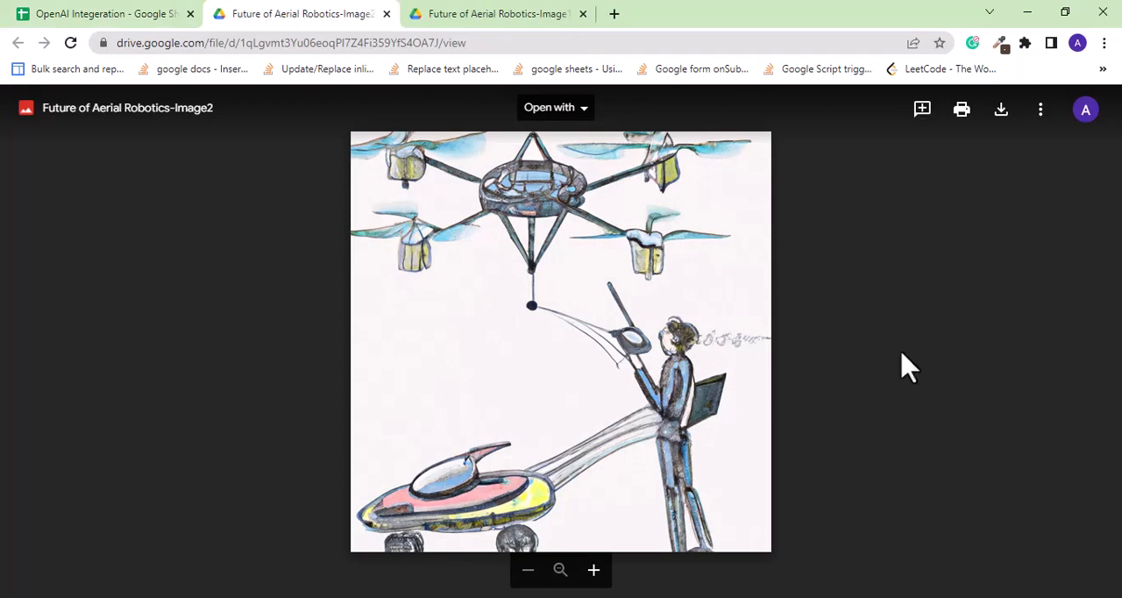
mouse_move(220, 144)
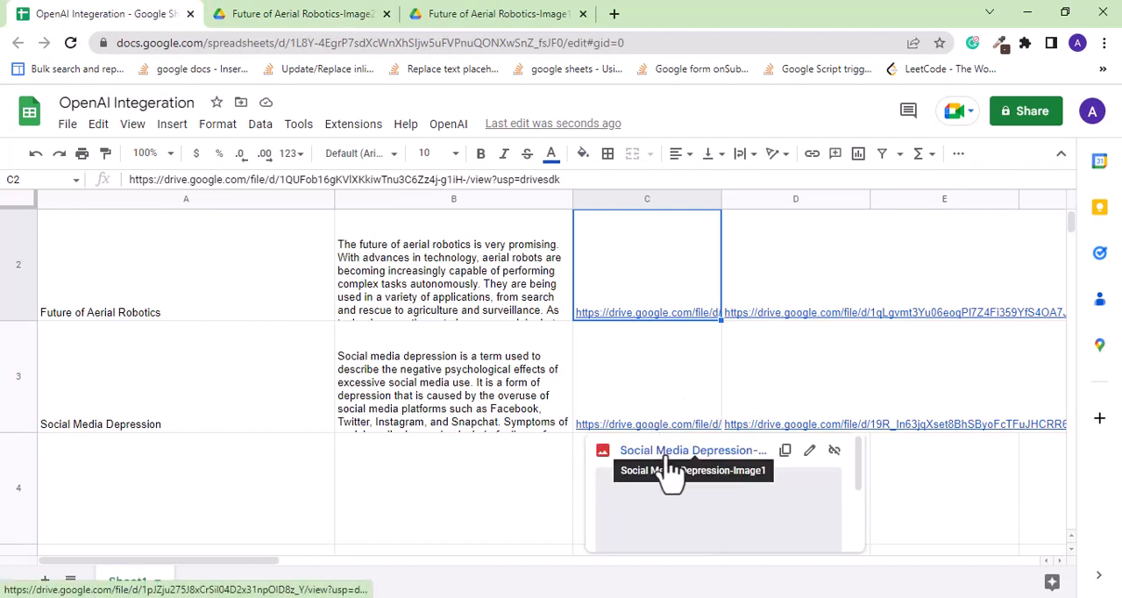
View the Social Media Depression image in Google Drive from its sheet link
left_click(691, 448)
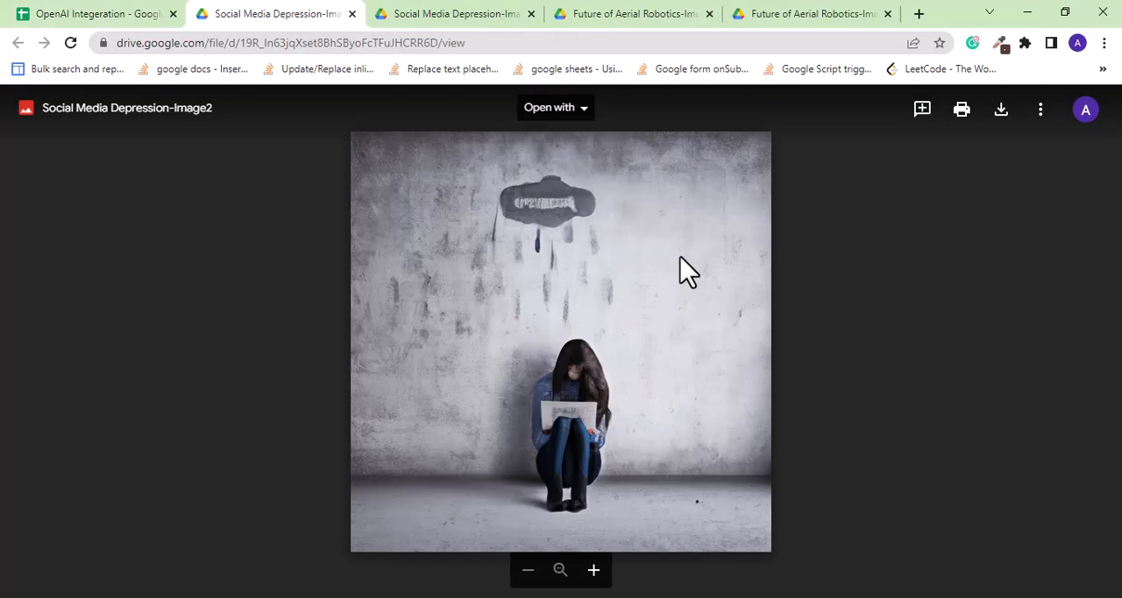
mouse_move(354, 15)
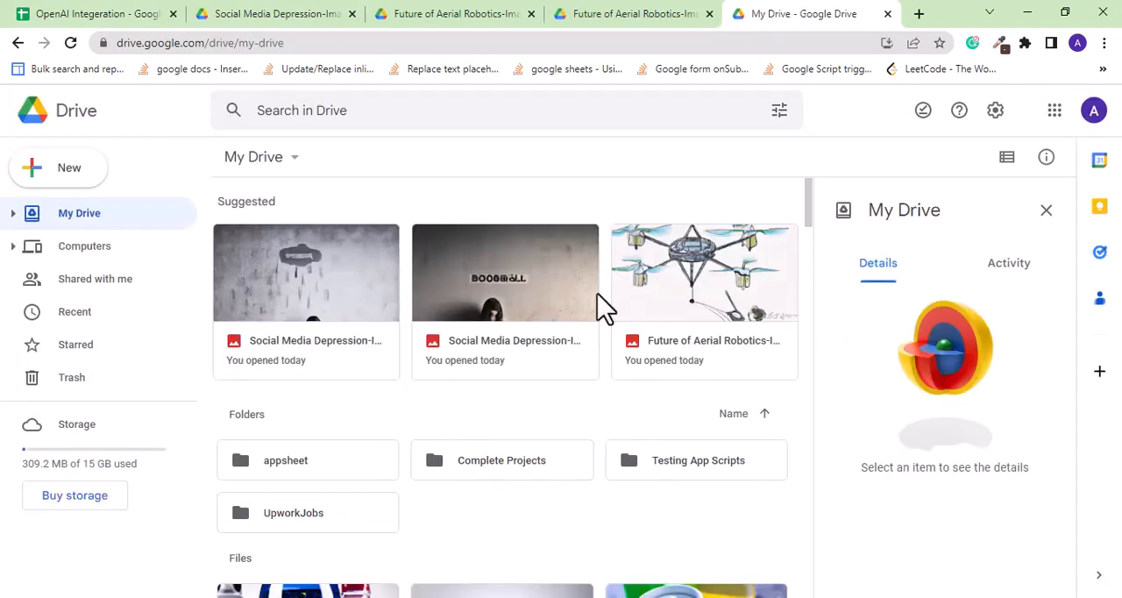
mouse_move(547, 279)
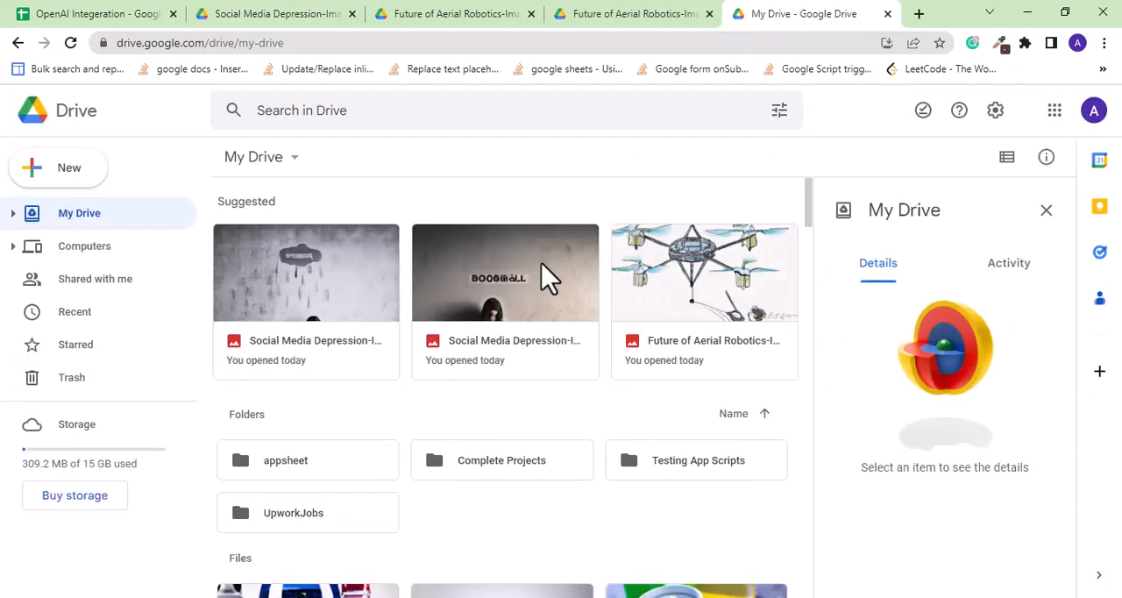
mouse_move(692, 294)
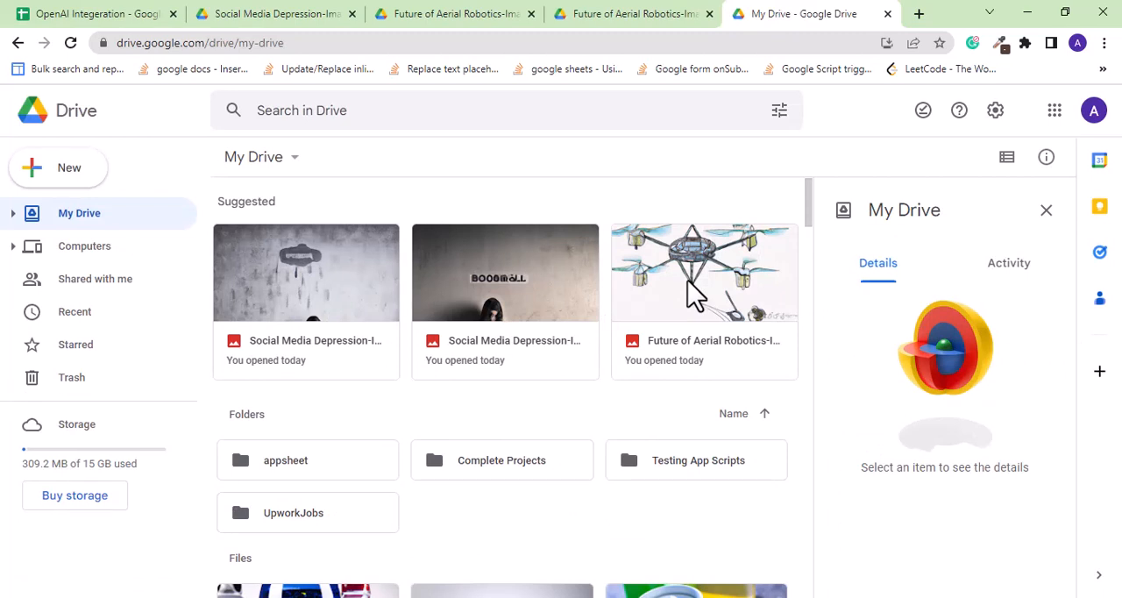
Close the Social Media Depression image preview tab
left_click(88, 14)
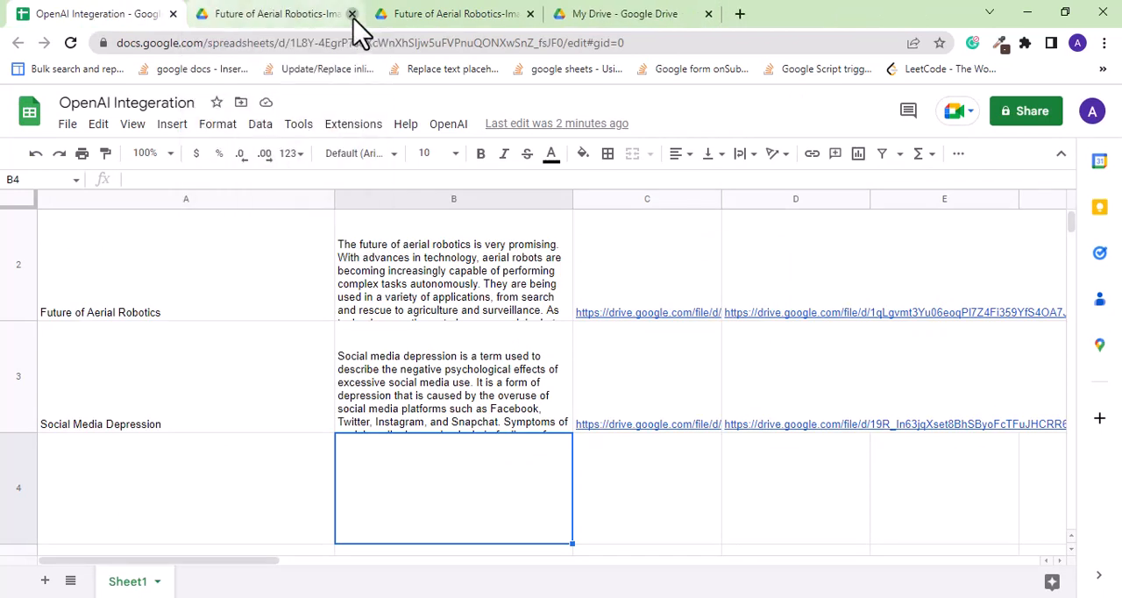
Close the aerial robotics image tab and create a blank spreadsheet via sheets.new
left_click(351, 14)
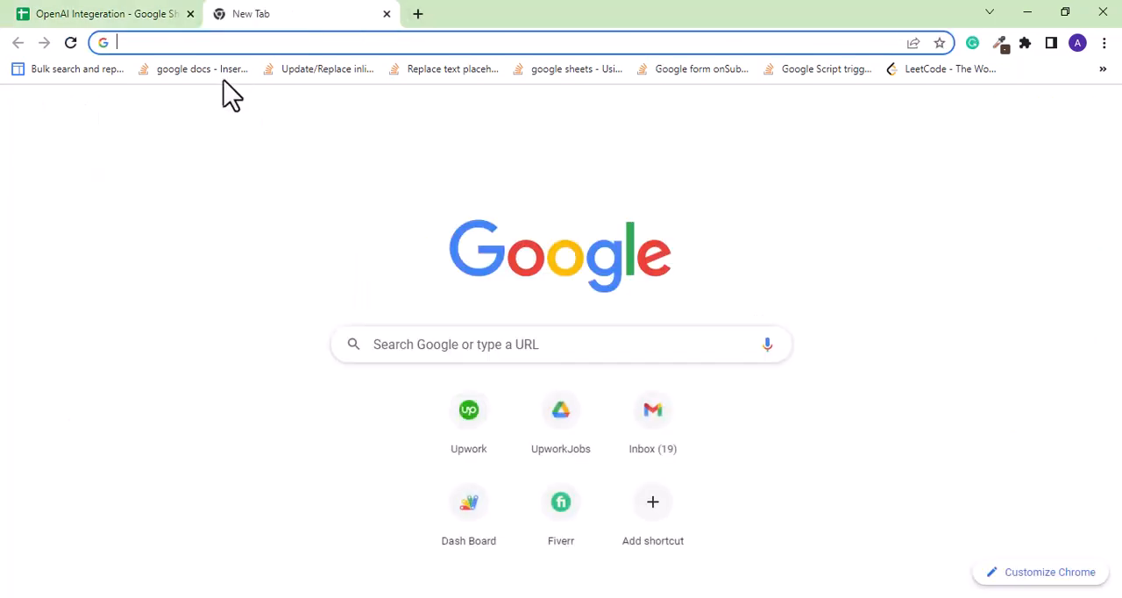
type("sheets.new")
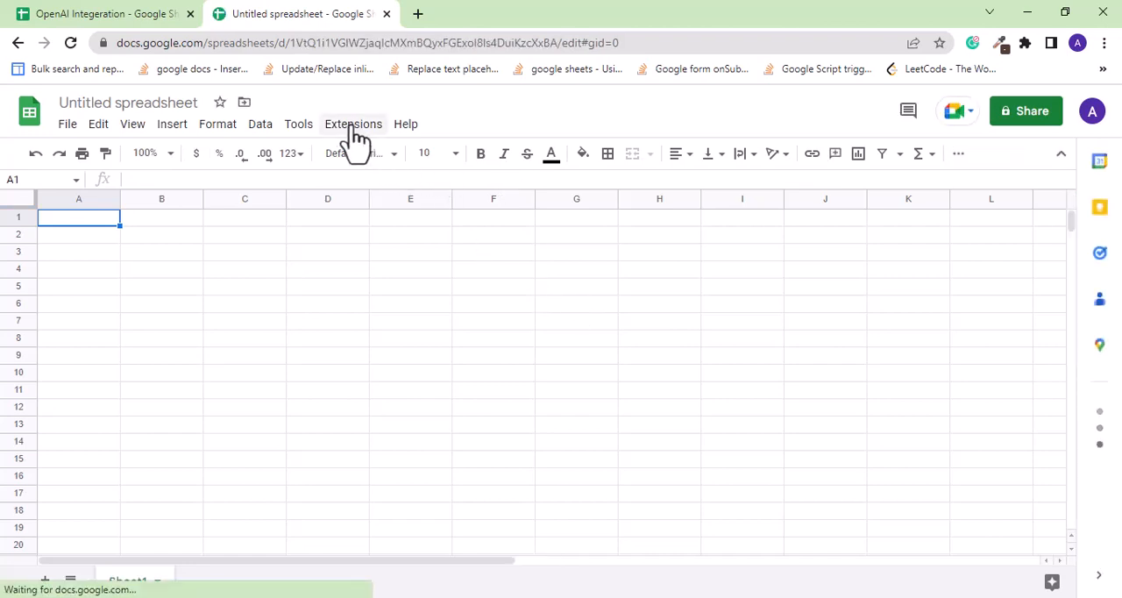
Launch the bound Apps Script editor through the Help search for 'apps'
left_click(352, 123)
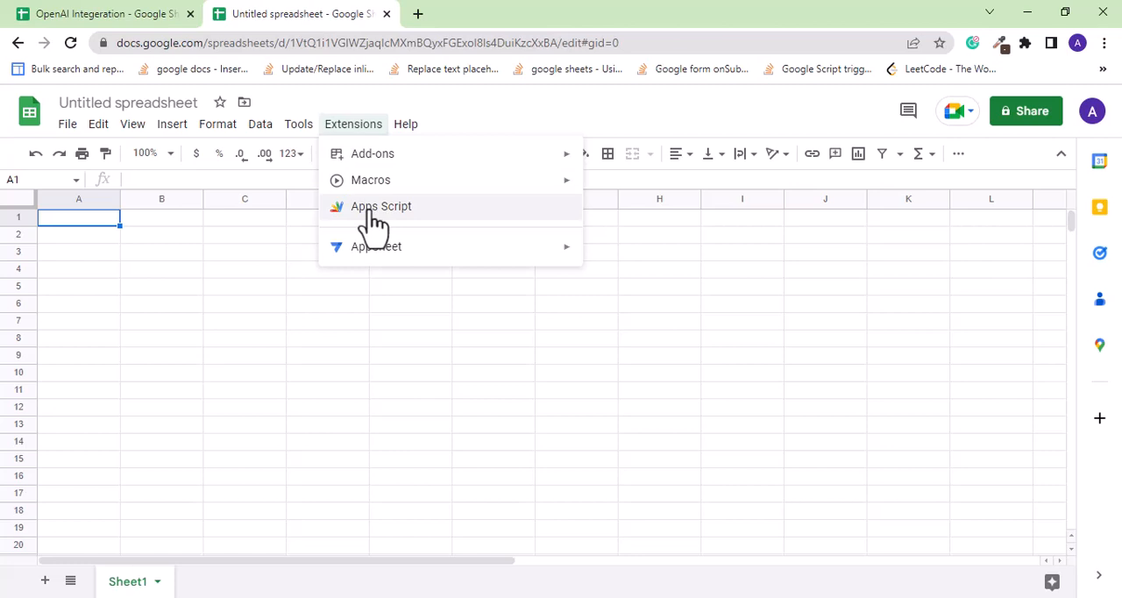
left_click(405, 122)
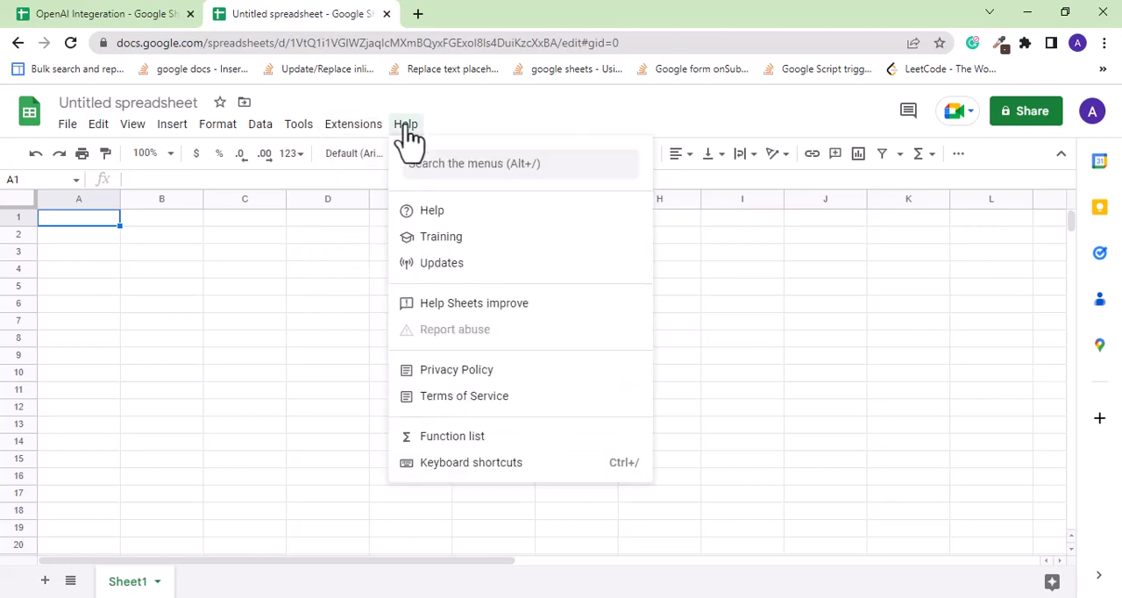
type("apps s")
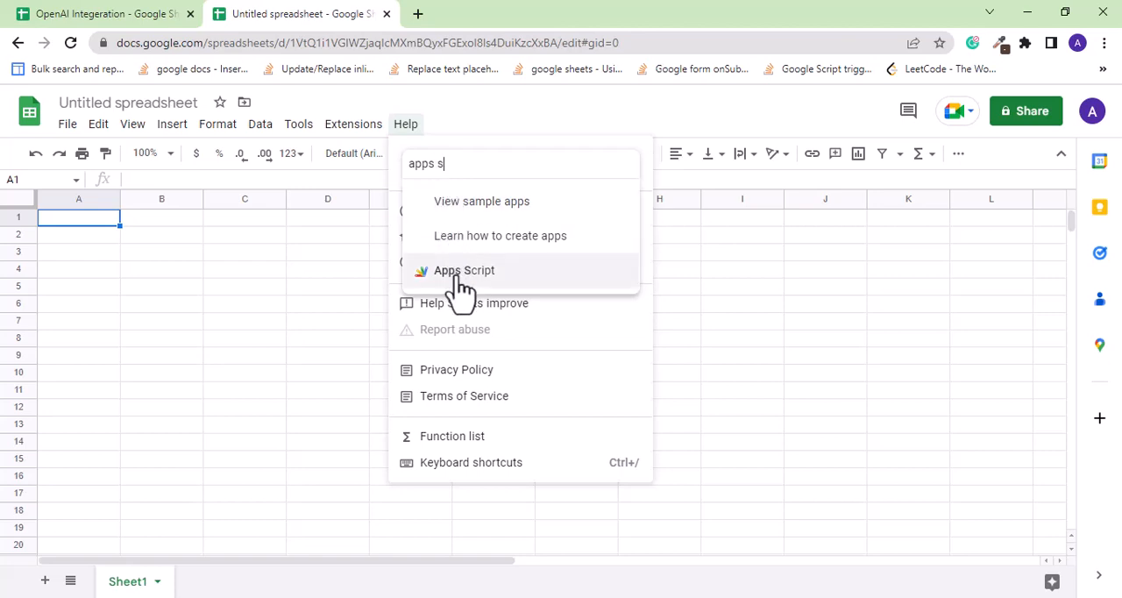
left_click(463, 270)
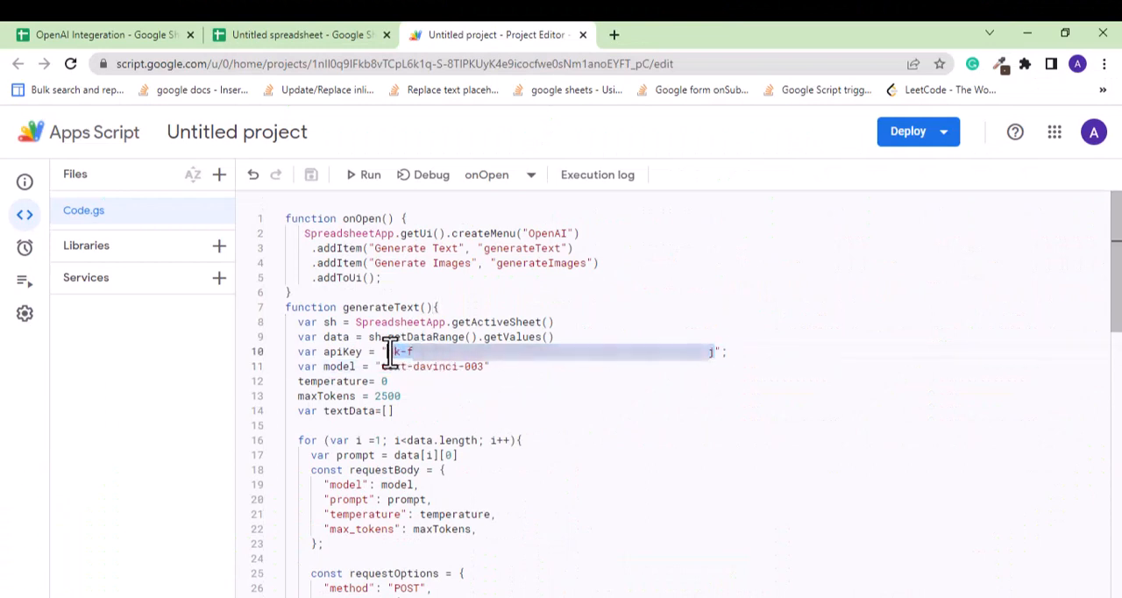
mouse_move(755, 396)
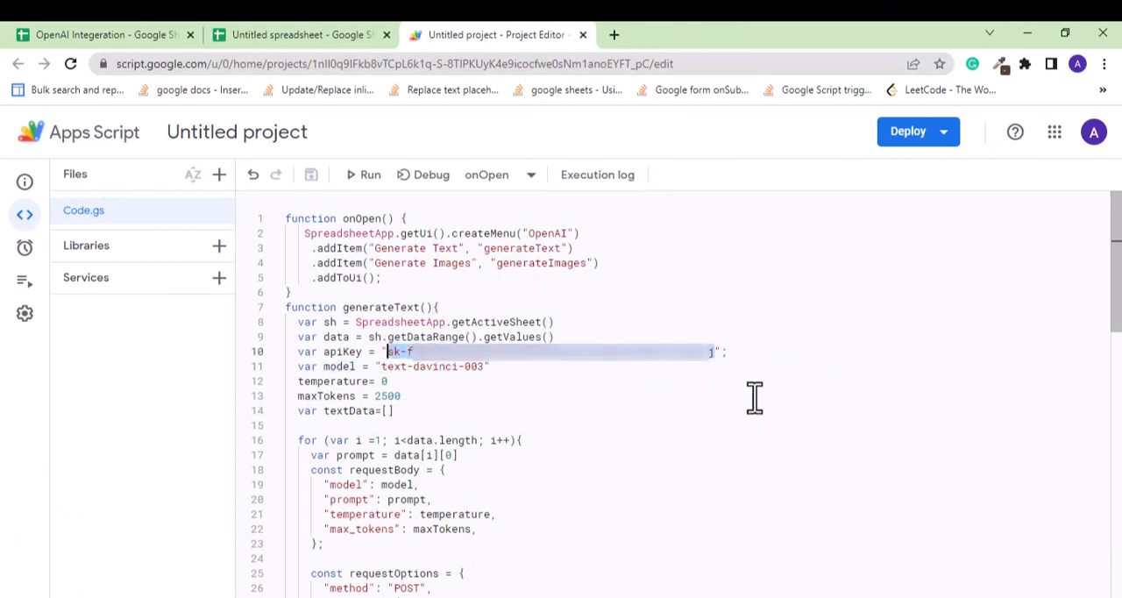
mouse_move(438, 284)
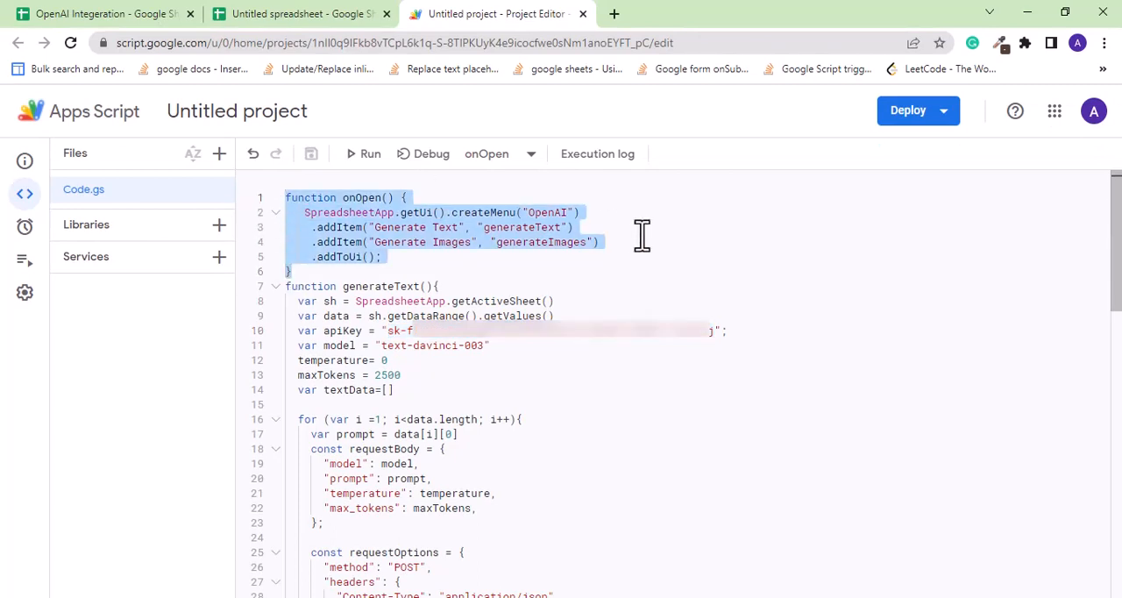
mouse_move(696, 210)
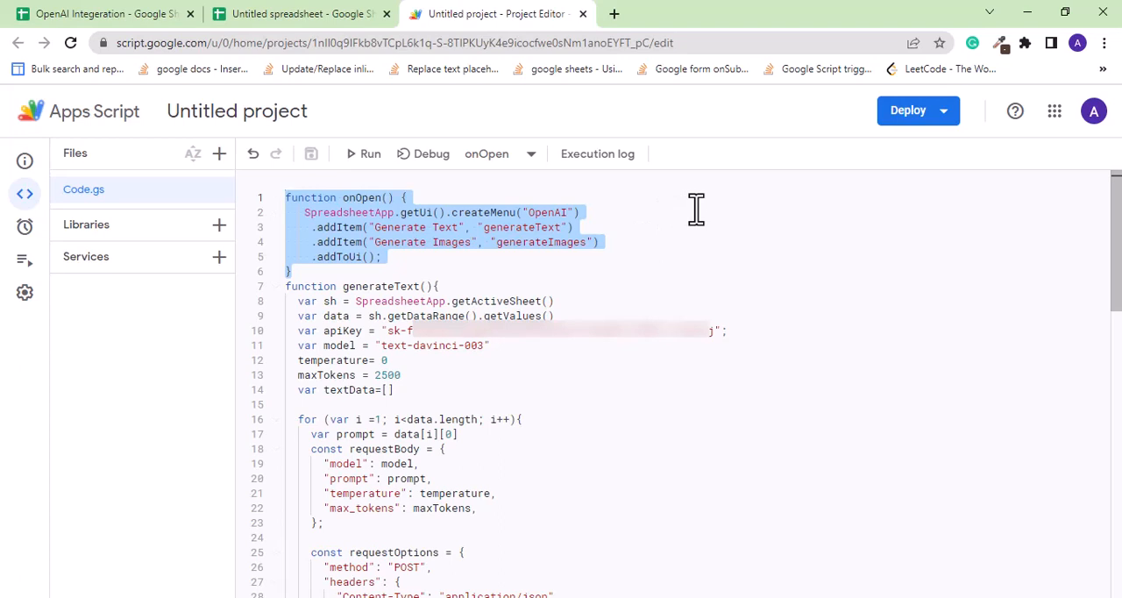
mouse_move(365, 155)
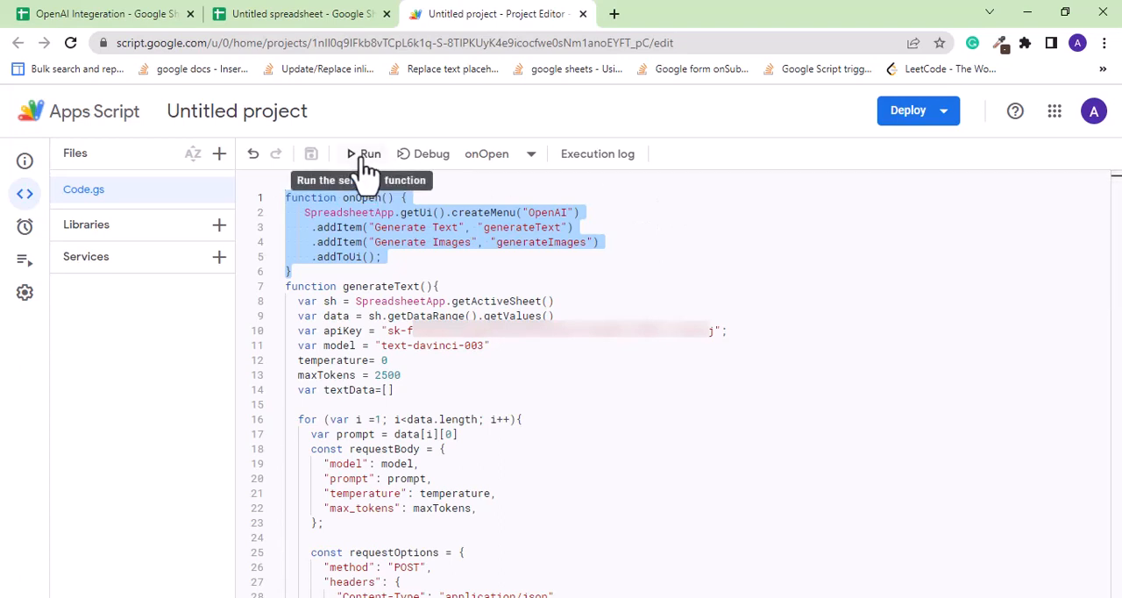
Run onOpen and choose the Google account in the authorization popup
left_click(365, 154)
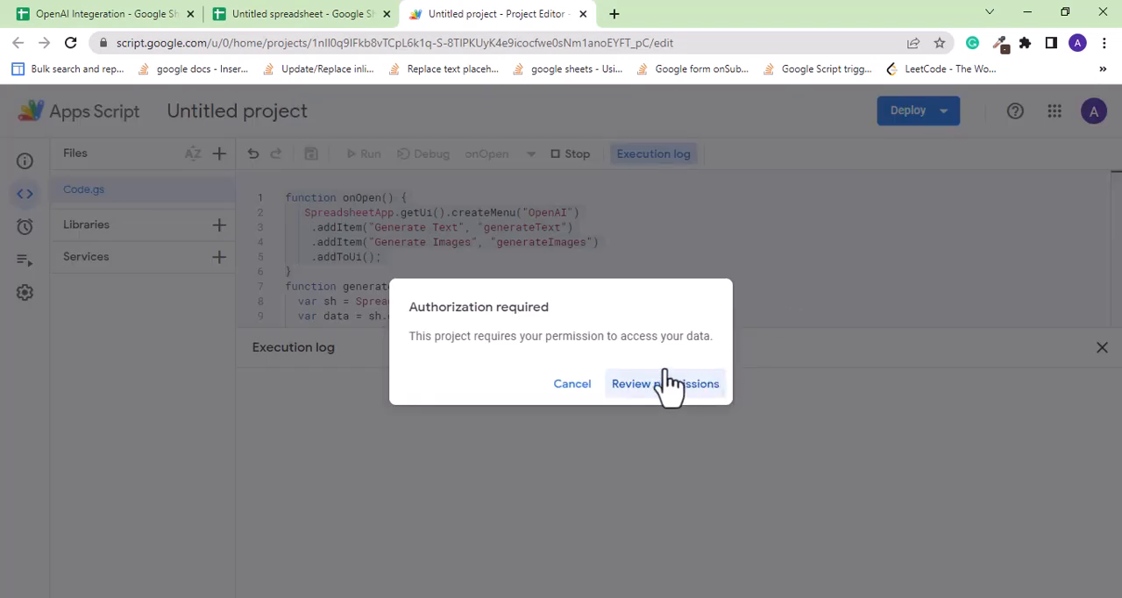
mouse_move(808, 387)
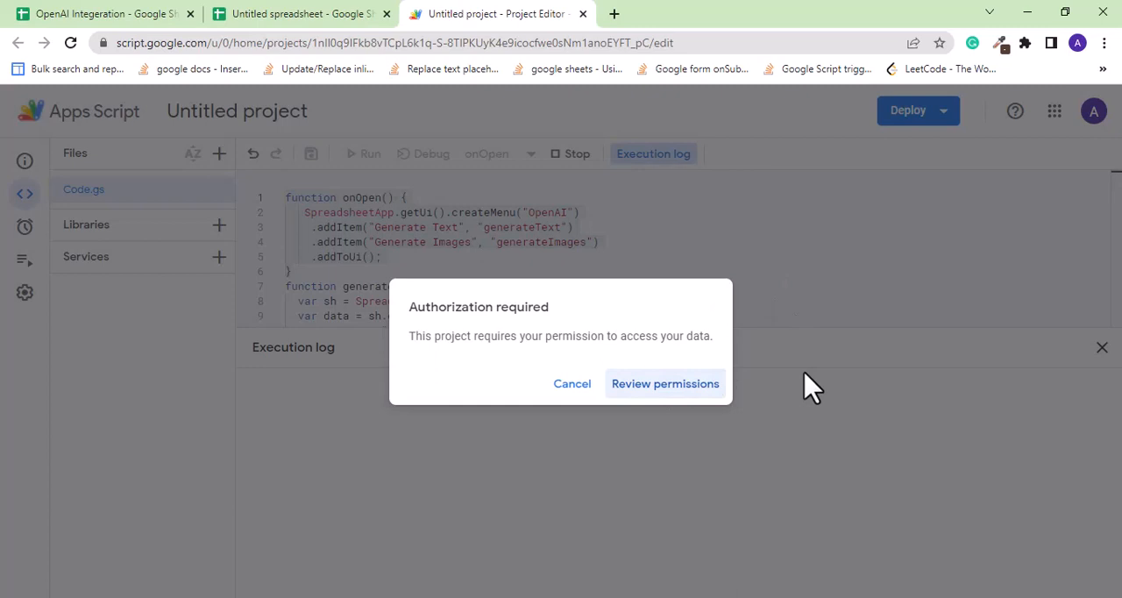
left_click(665, 382)
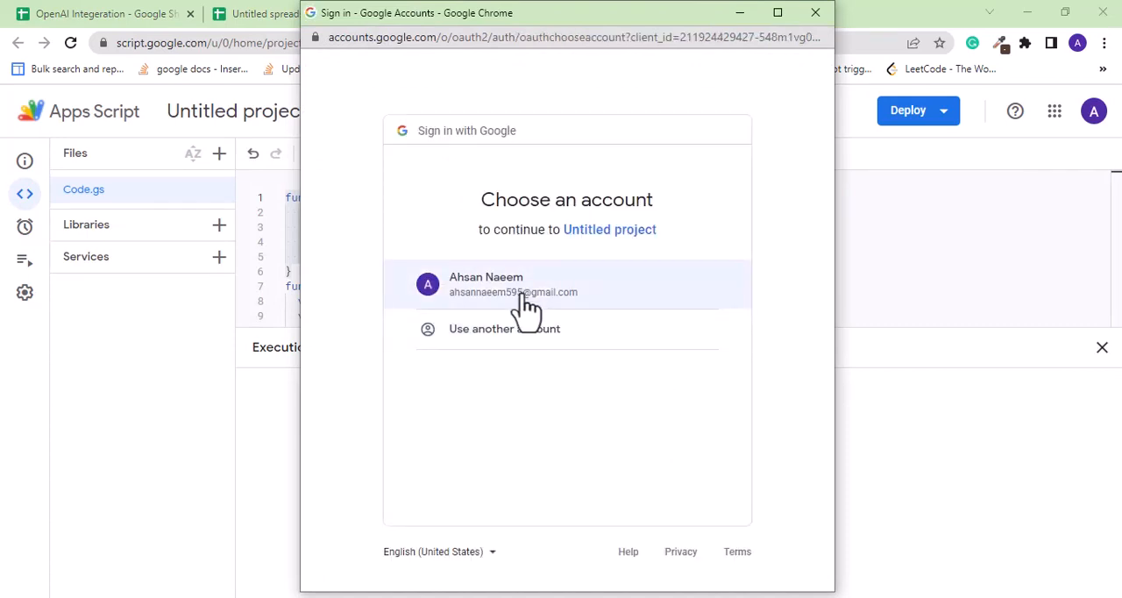
left_click(512, 284)
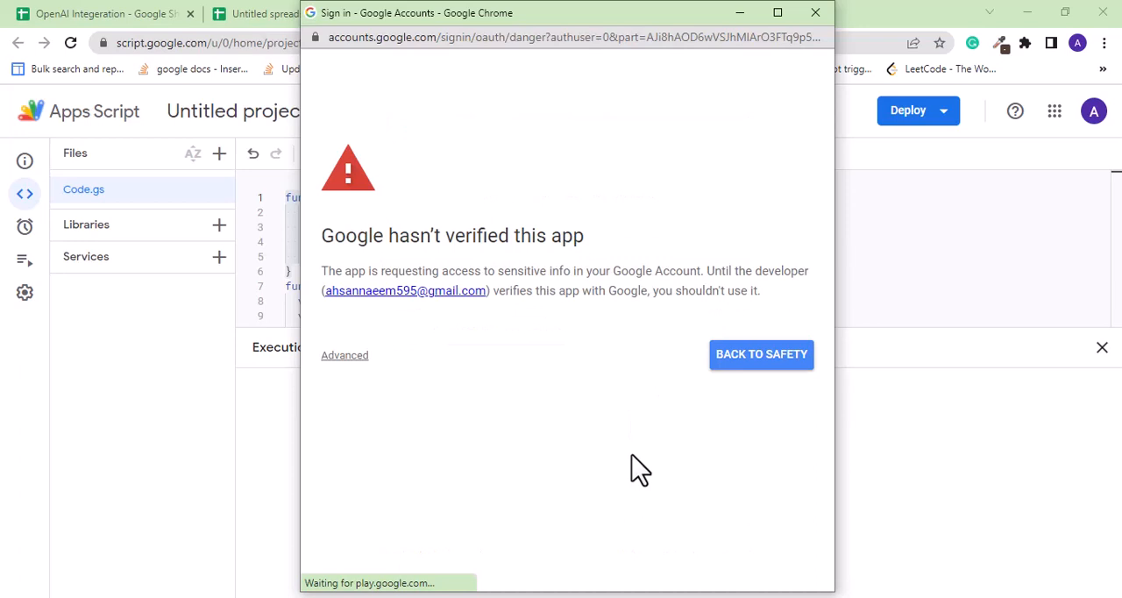
left_click(344, 354)
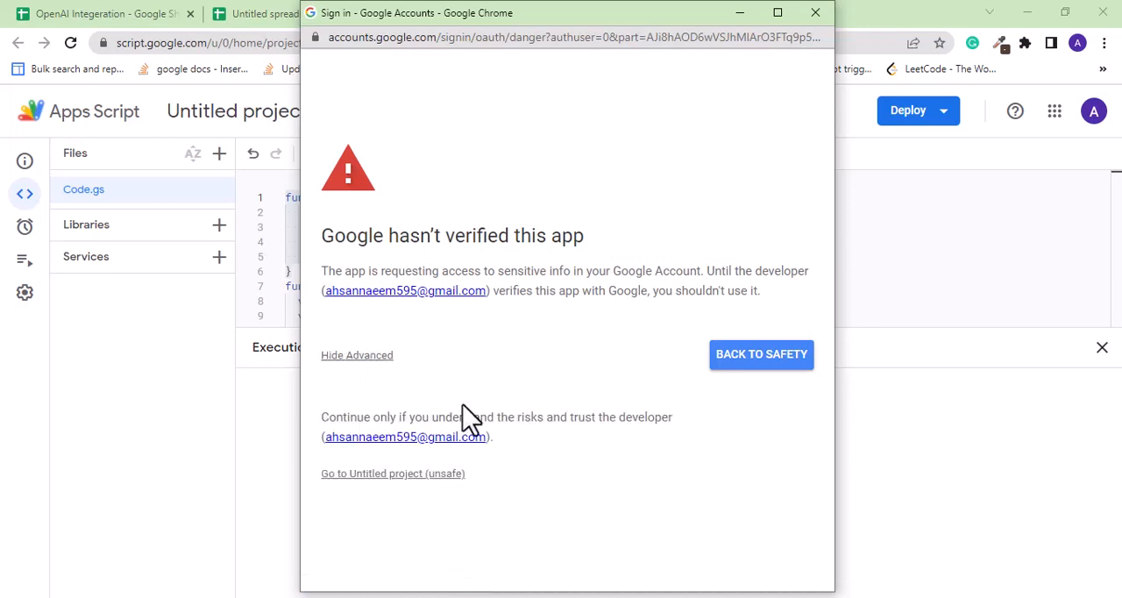
Continue to the unverified Untitled project and allow its Drive, Sheets and external-service permissions
left_click(393, 473)
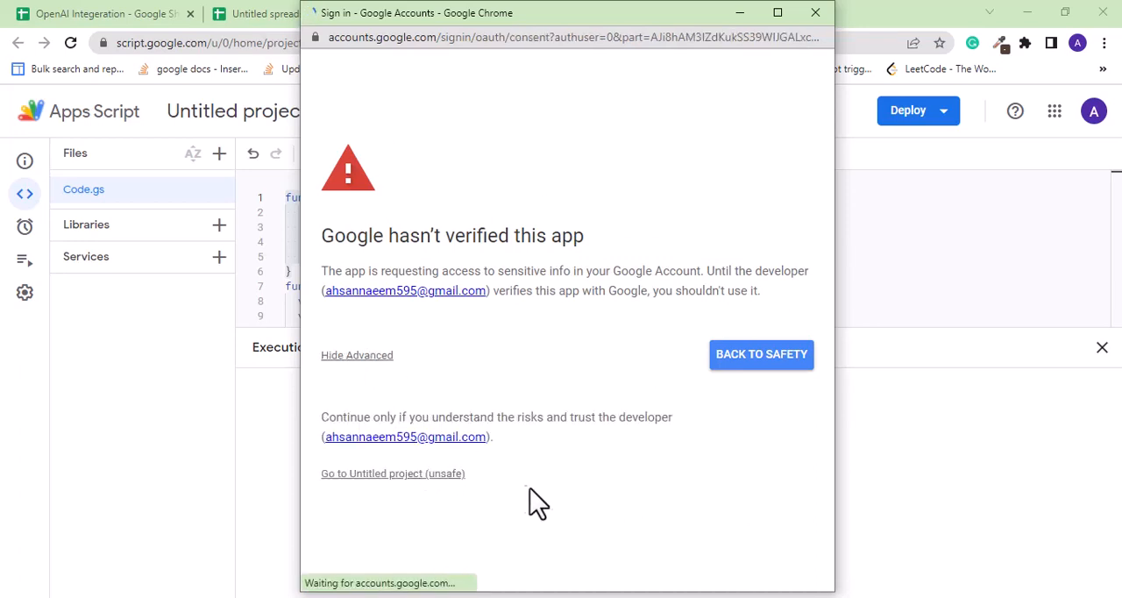
left_click(393, 473)
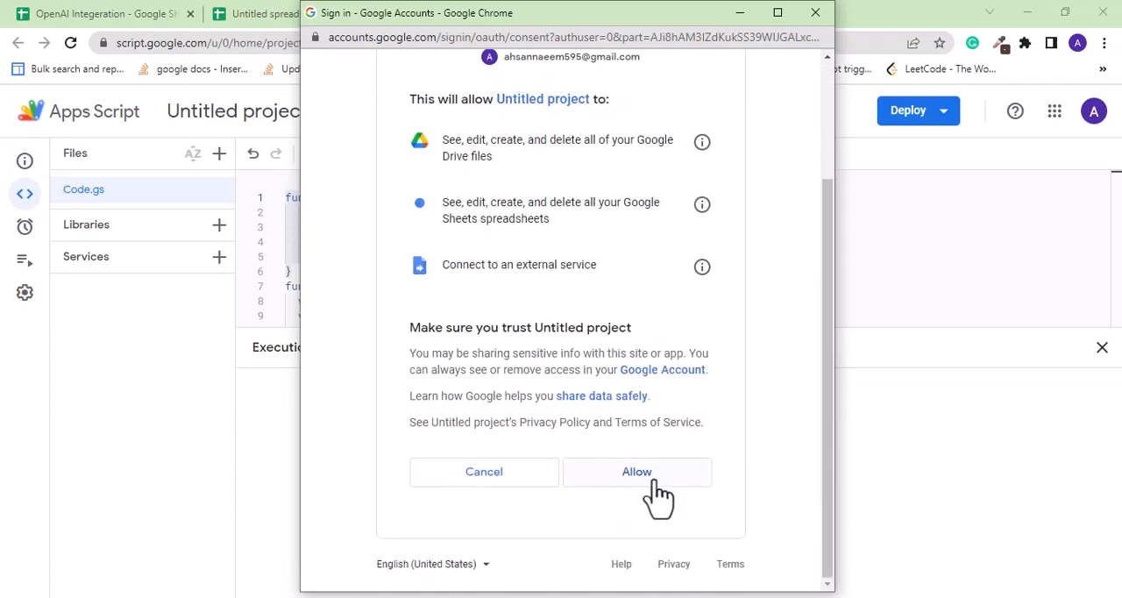
left_click(636, 471)
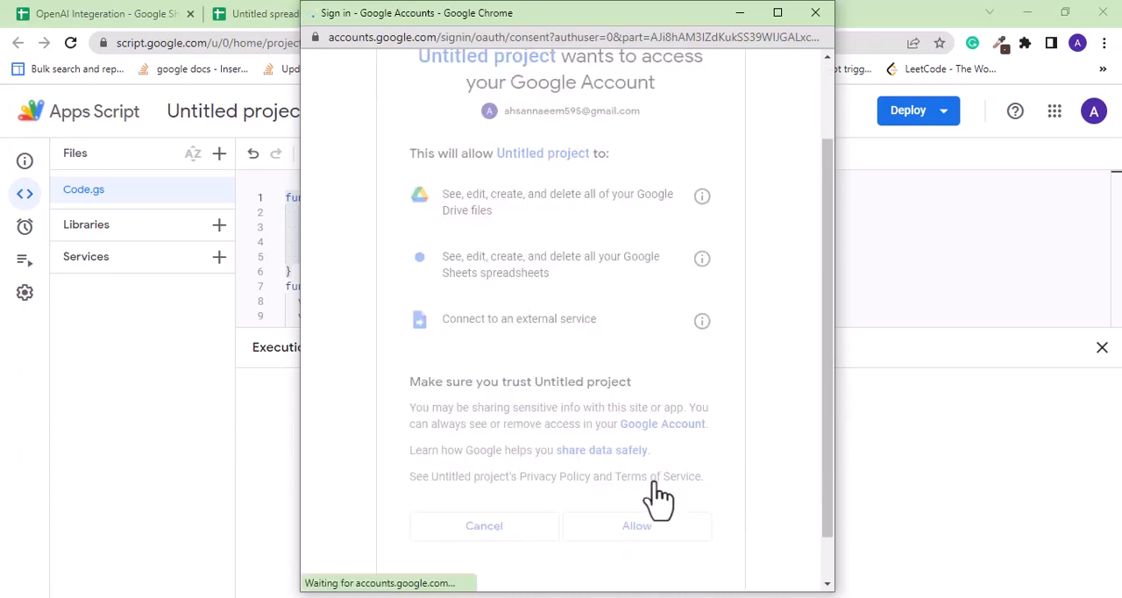
left_click(636, 526)
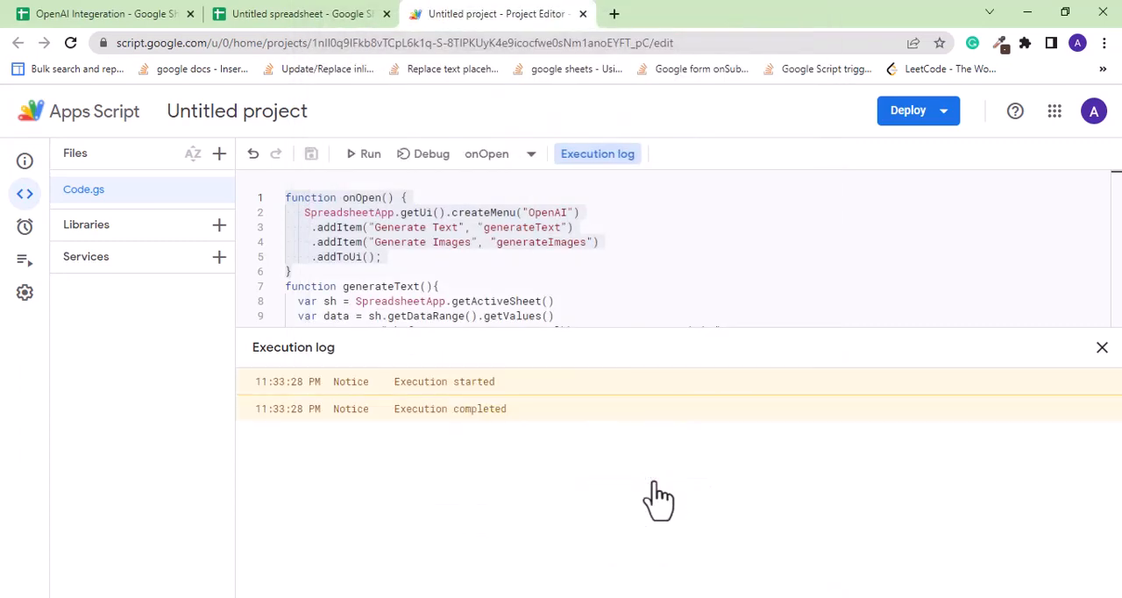
Dismiss the execution log and switch back to the new spreadsheet showing the OpenAI menu
left_click(1101, 347)
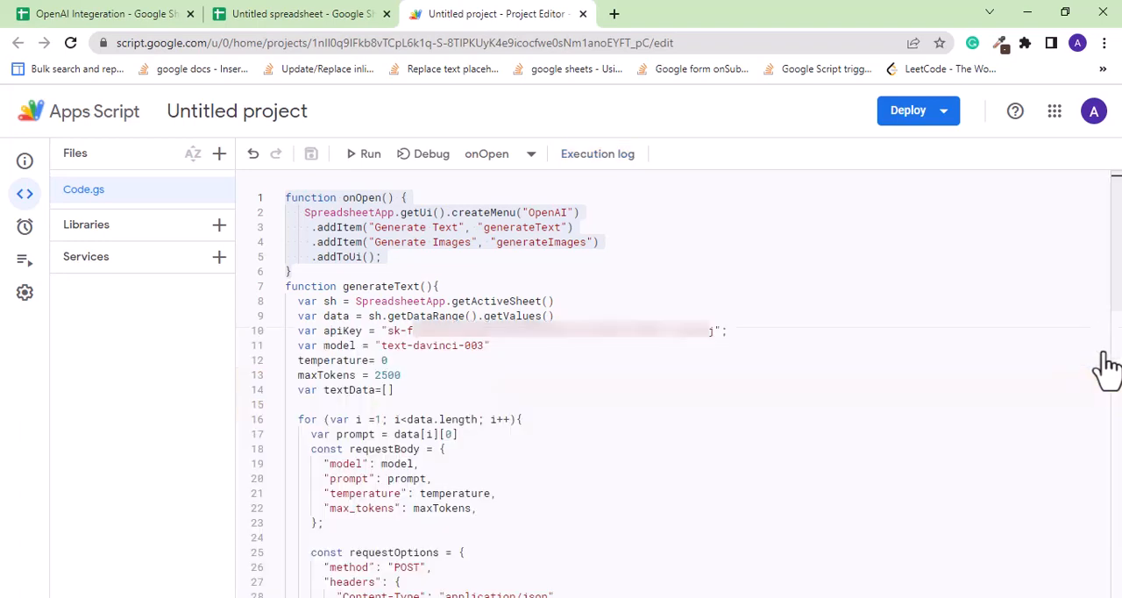
left_click(298, 14)
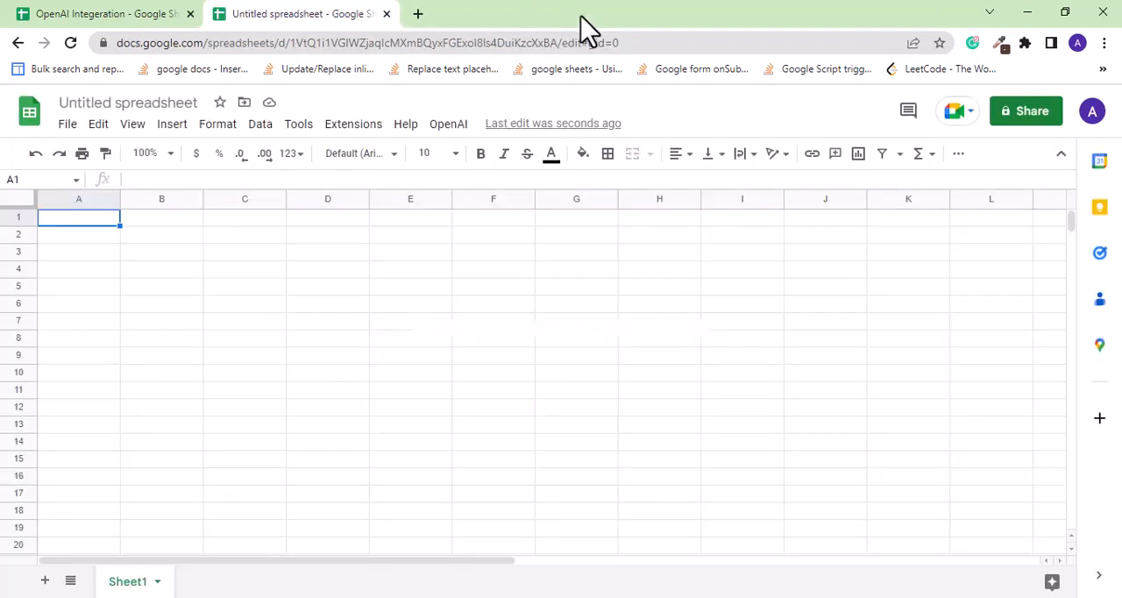
mouse_move(512, 119)
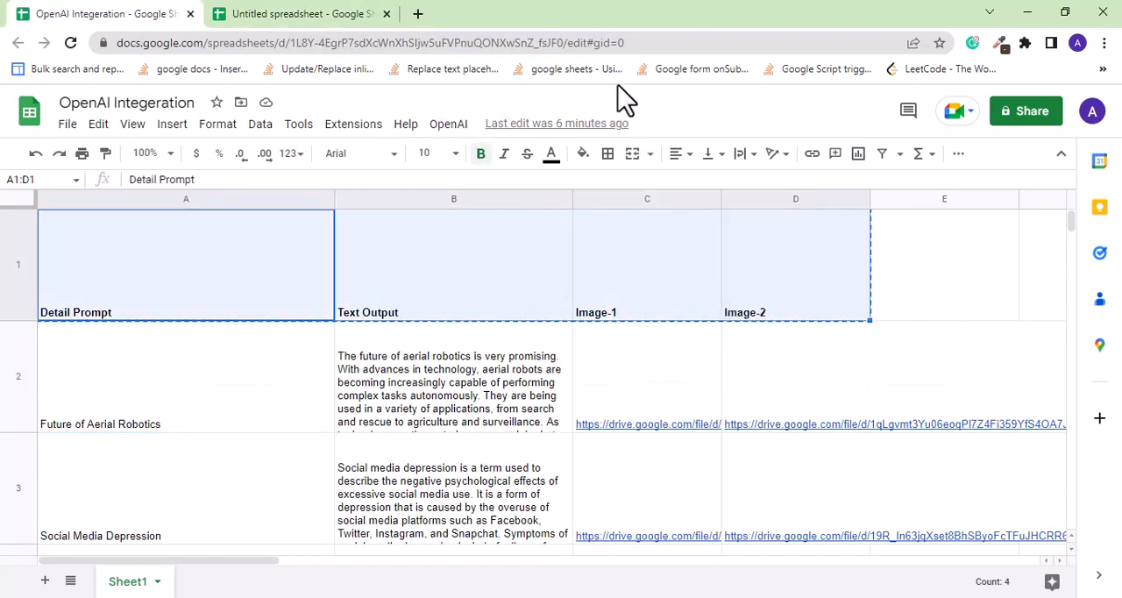
Paste the four headers into A1 and enter 'Is energy drink good for health' in A2
left_click(302, 14)
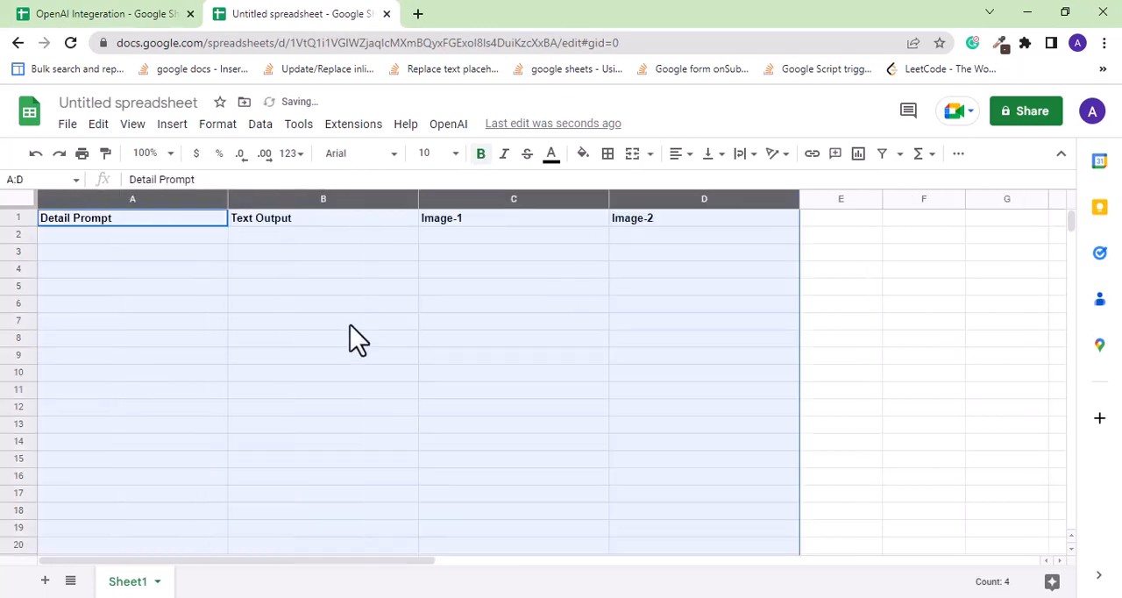
type("Is e")
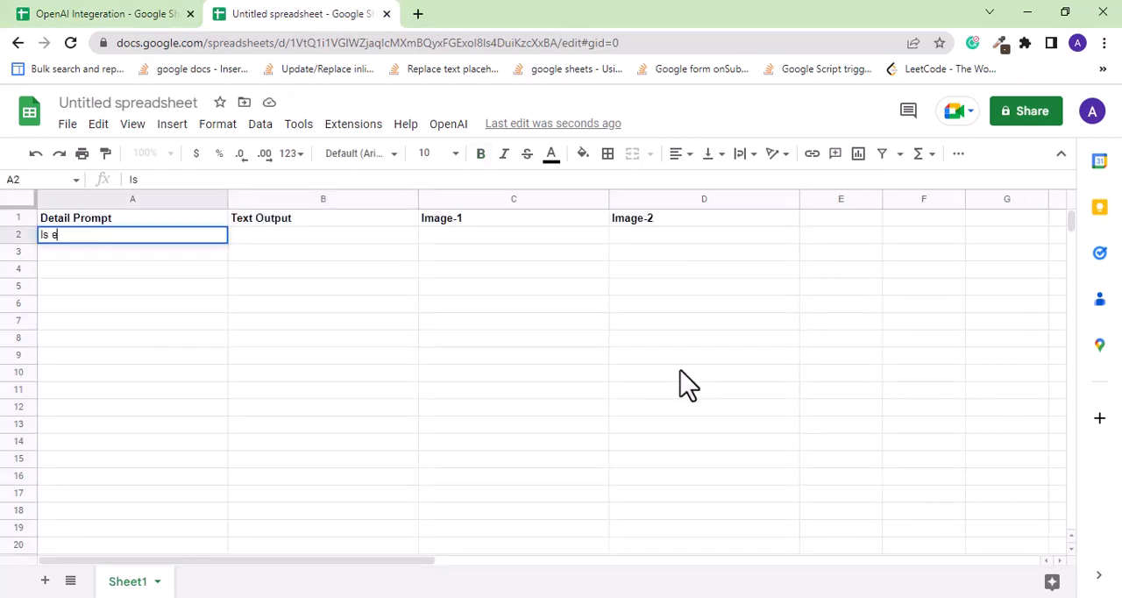
type("energy drink")
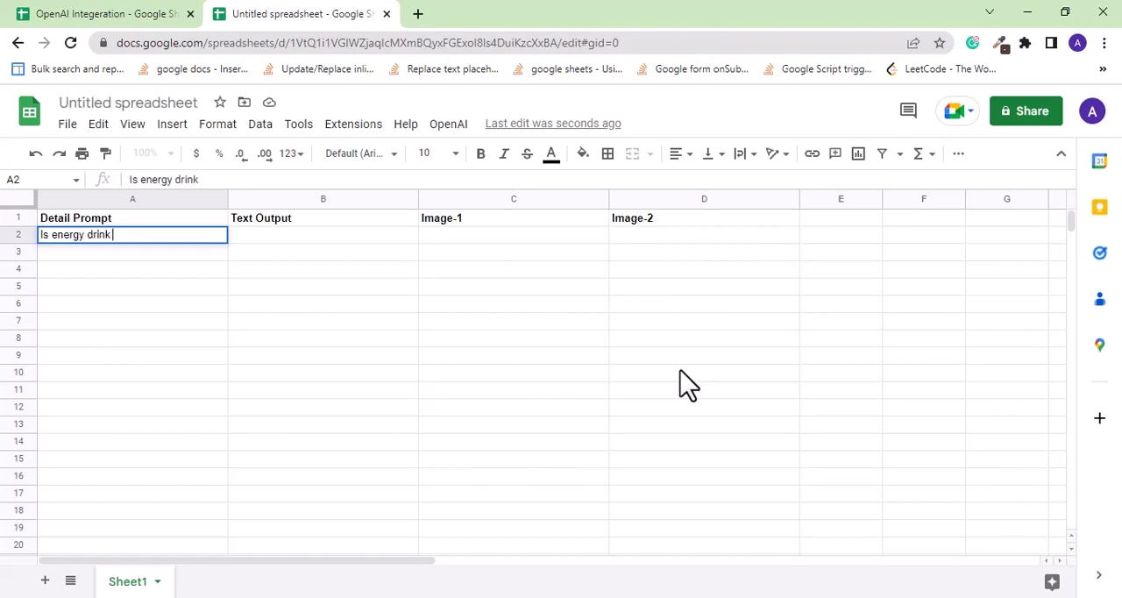
type("good for health")
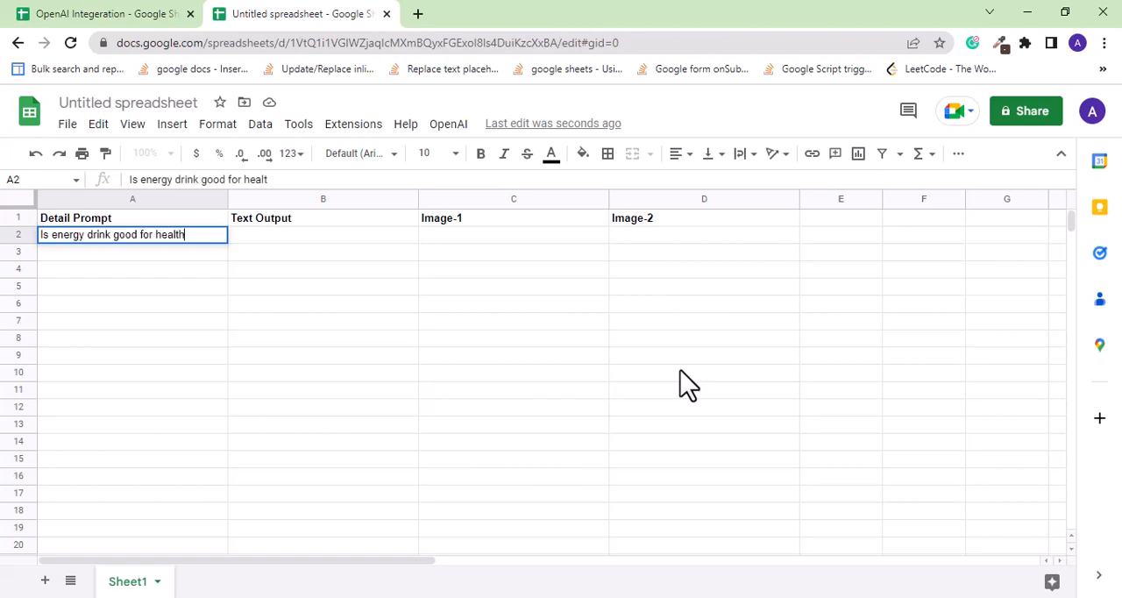
Run OpenAI > Generate Text so B2 gets an answer saying energy drinks are not healthy
left_click(448, 123)
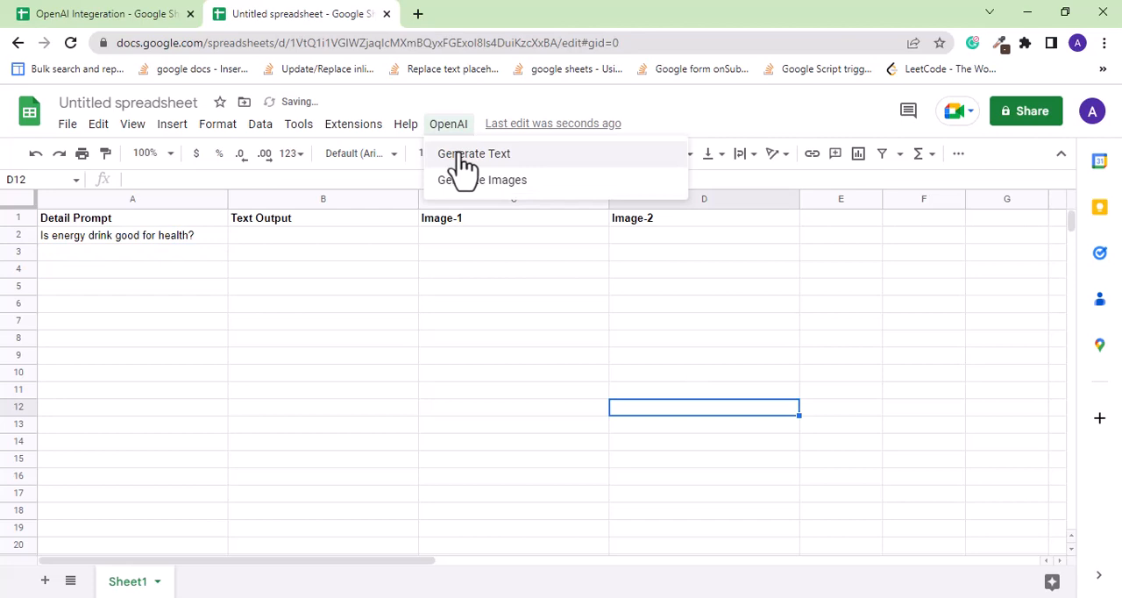
left_click(474, 154)
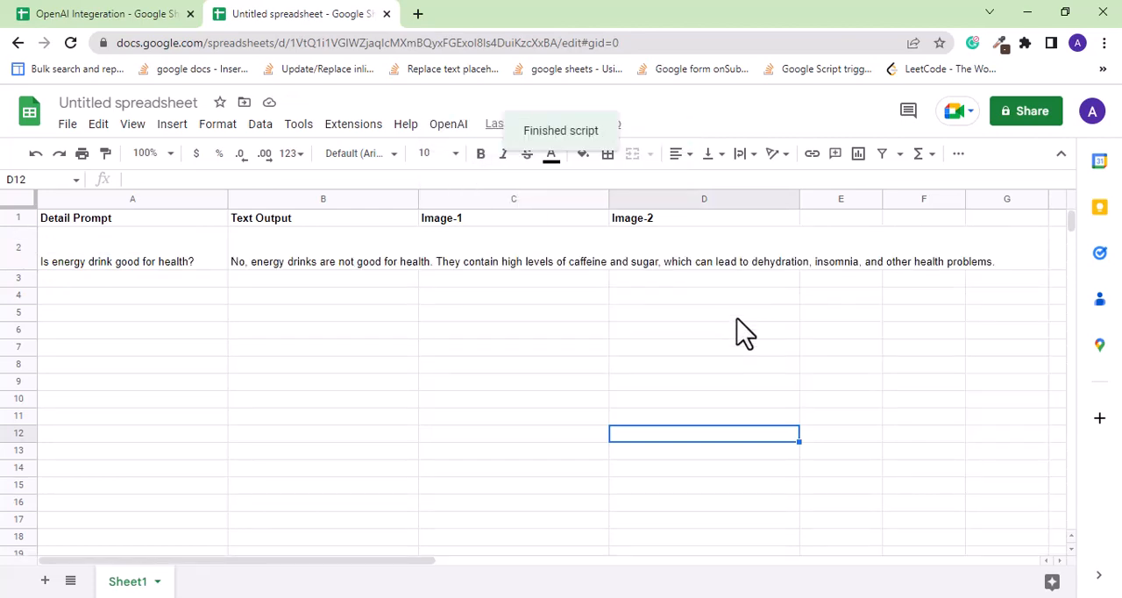
left_click(322, 247)
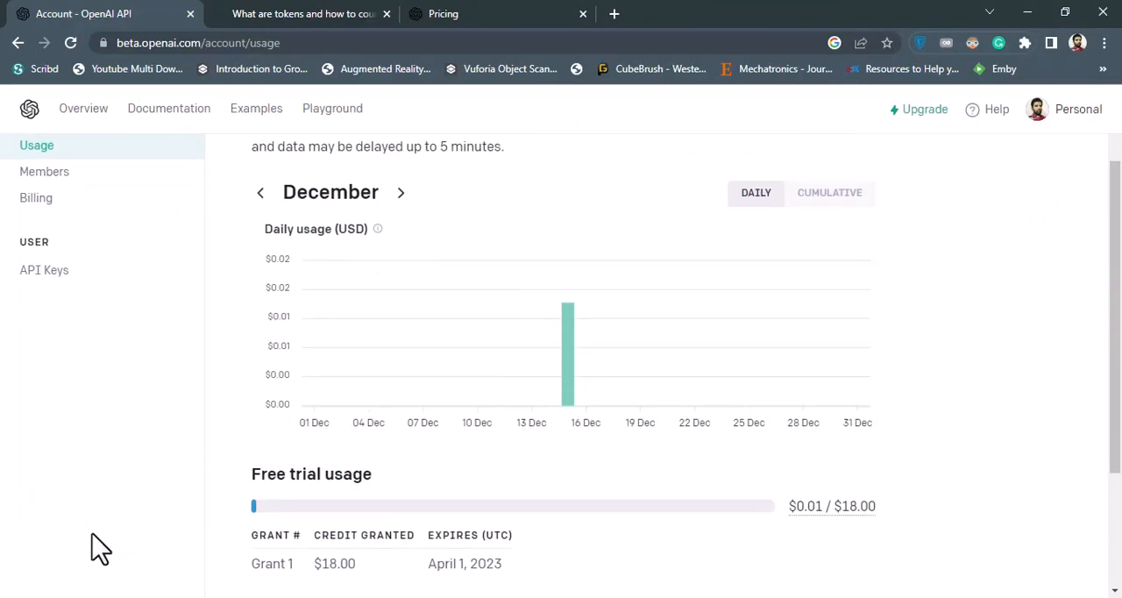
Review per-token prices for base and fine-tuned models, then switch to the tokens help article
scroll("down", 3)
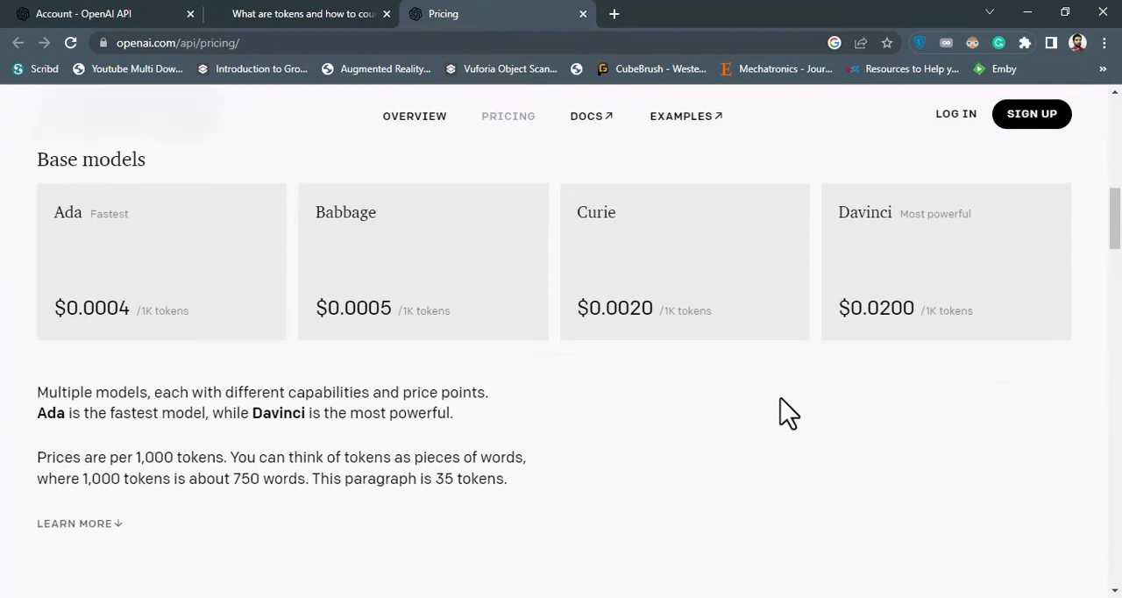
scroll("down", 3)
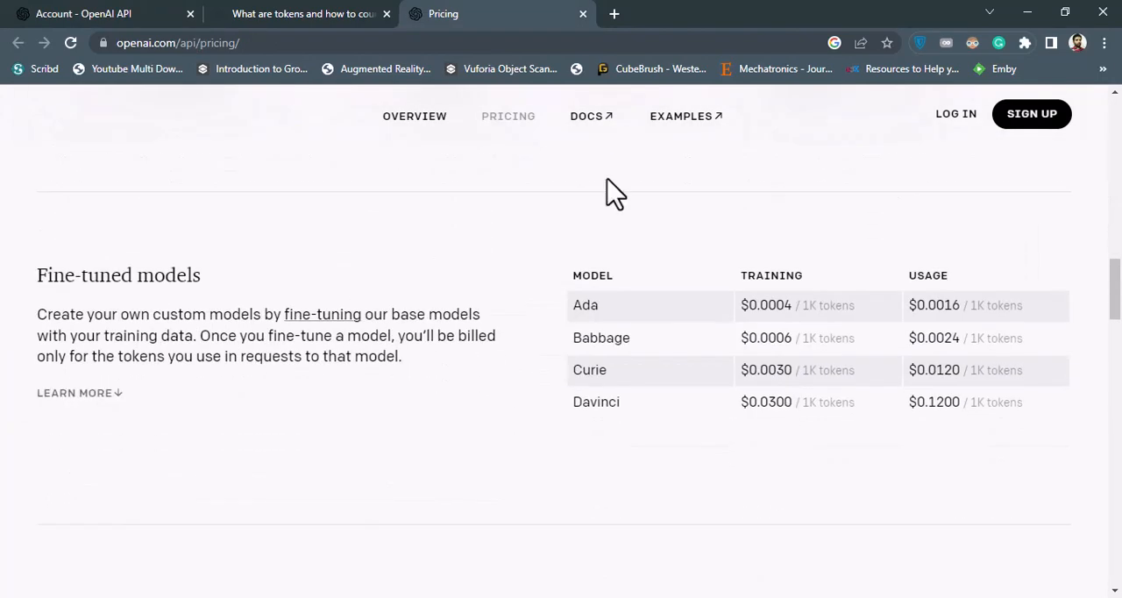
left_click(302, 14)
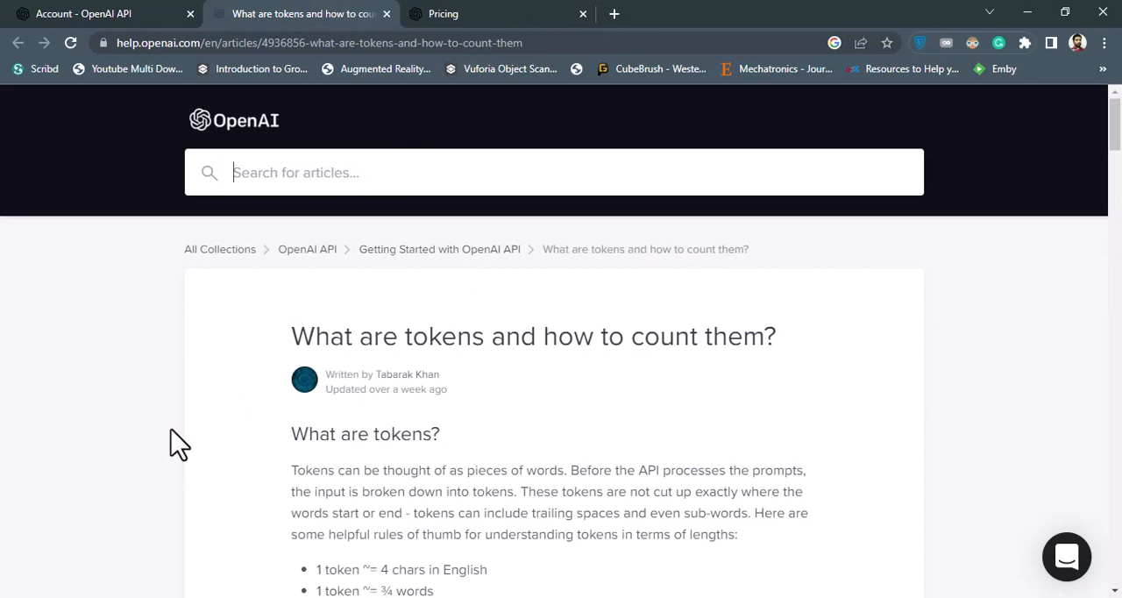
Scroll the tokens article down to its Token Pricing and Exploring tokens sections
scroll("down", 3)
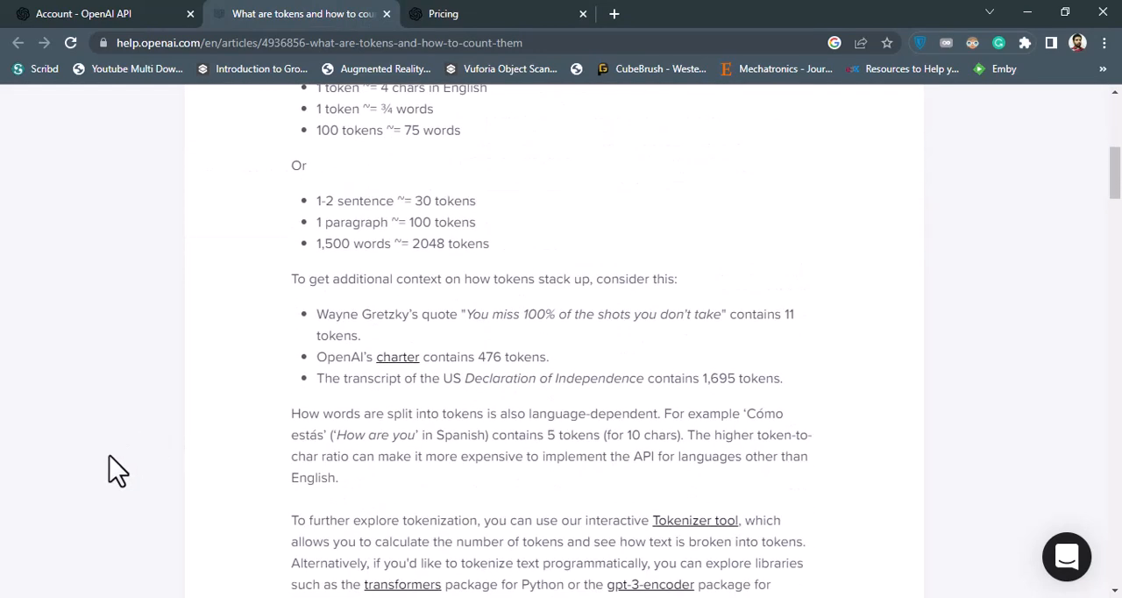
scroll("down", 3)
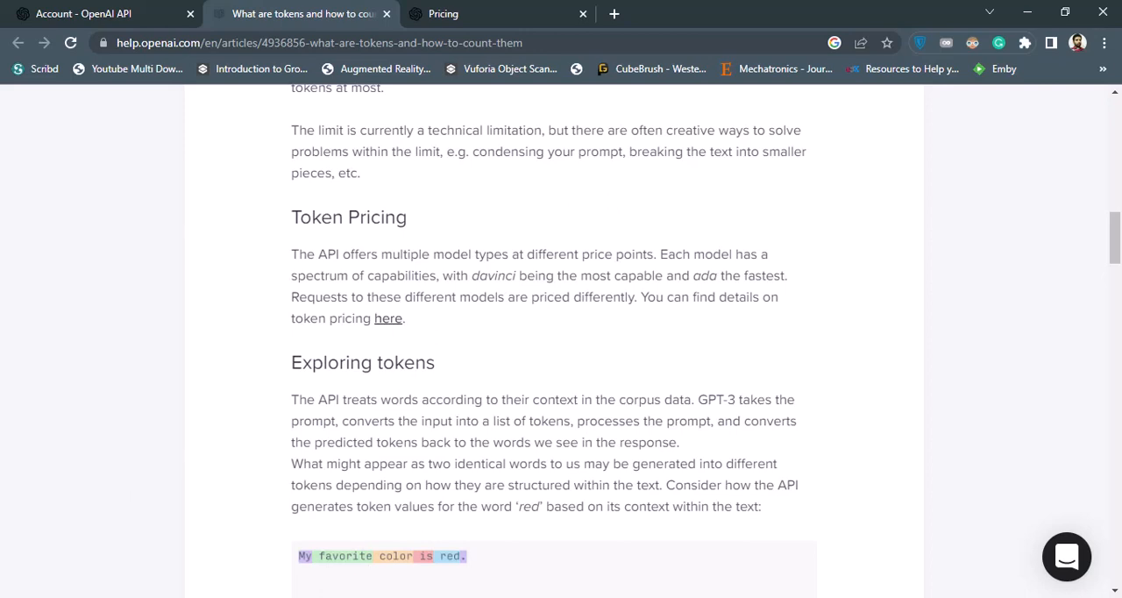
mouse_move(699, 403)
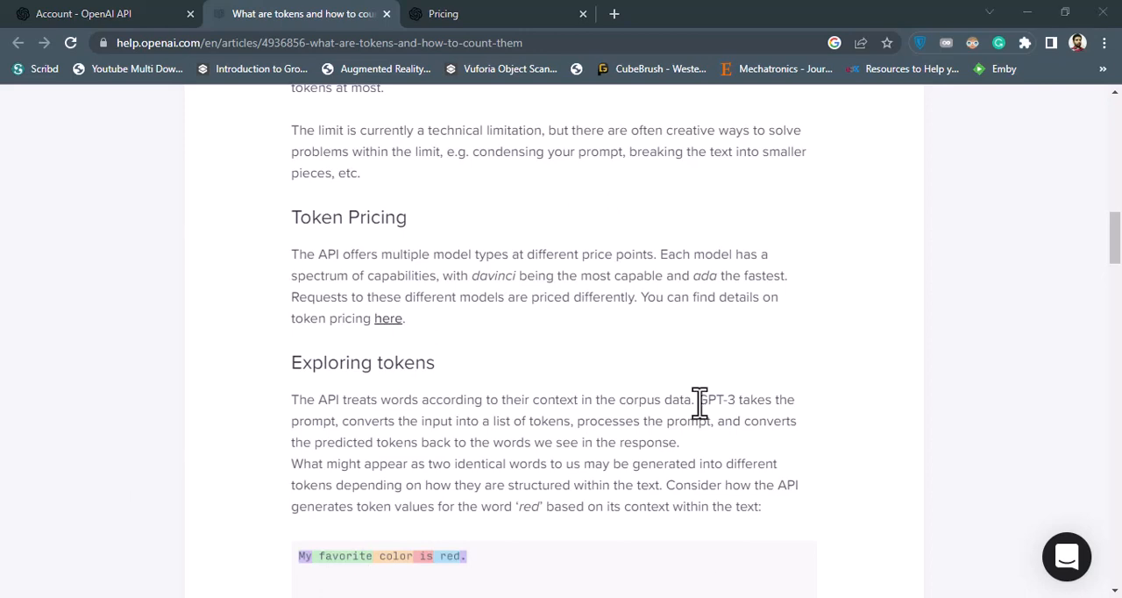